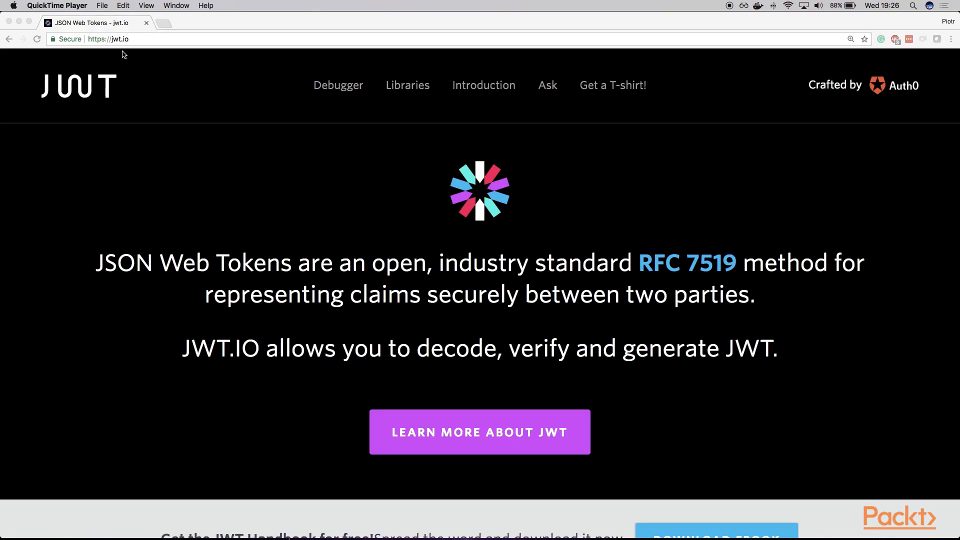
{"action": "mouse_move", "coordinate": [132, 39]}
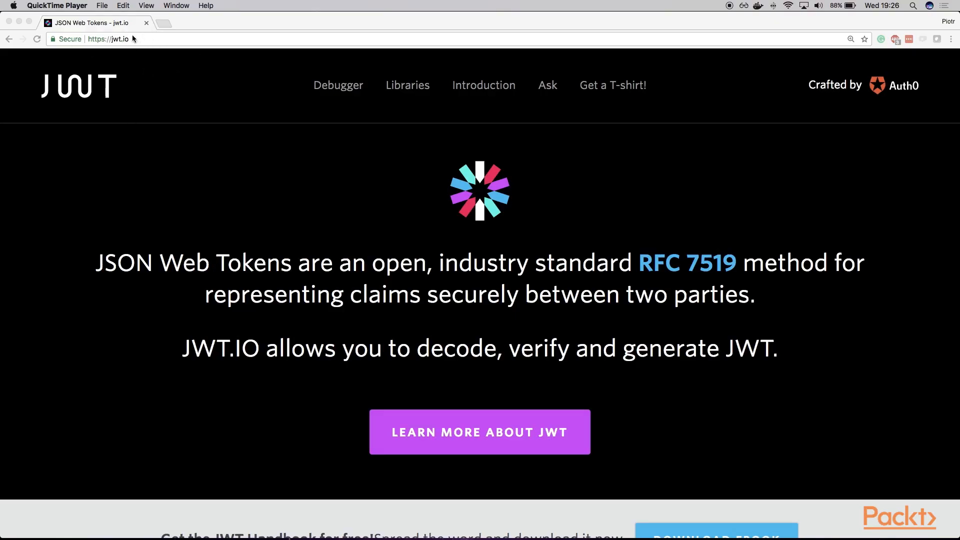
{"action": "mouse_move", "coordinate": [403, 179]}
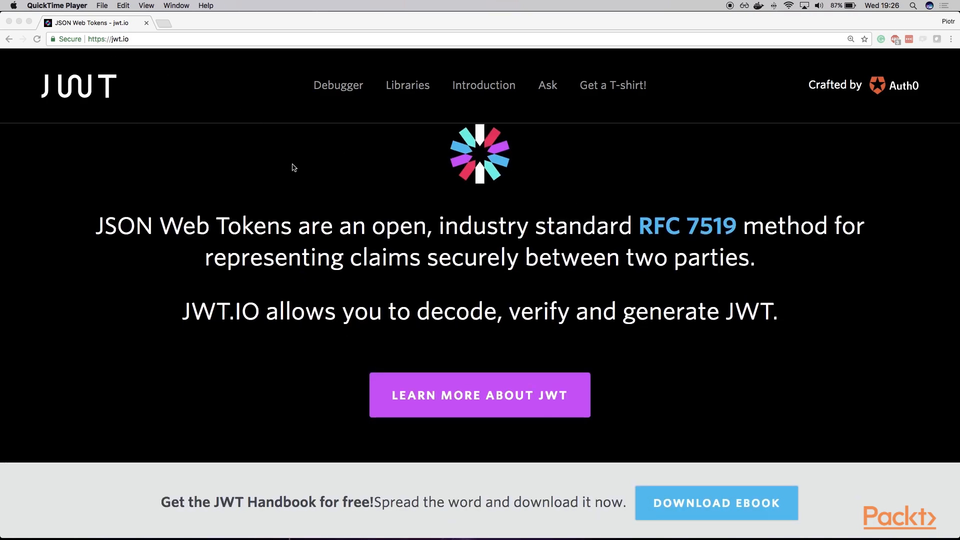
Step: Scroll the jwt.io home page down until the Debugger section with its sample HS256 token shows
{"action": "scroll", "scroll_direction": "down", "scroll_amount": 3}
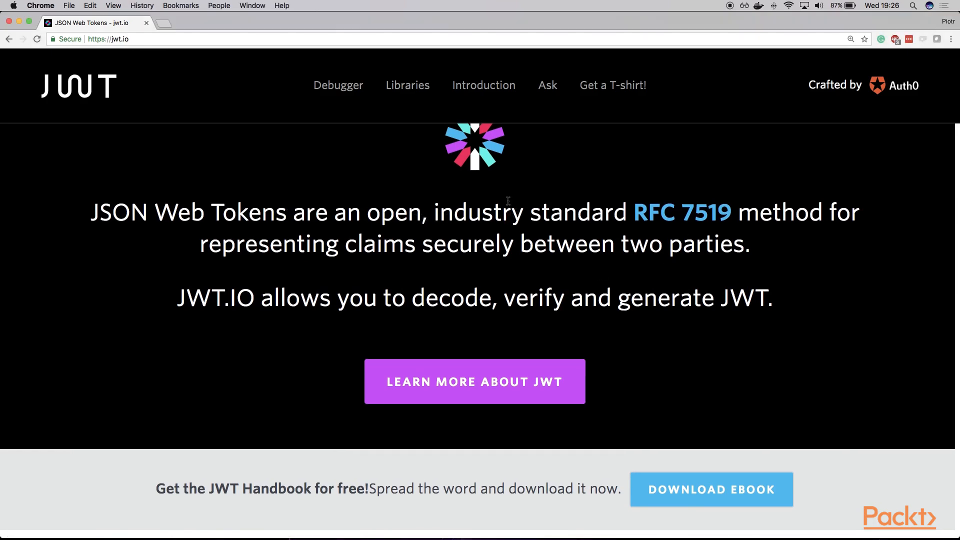
{"action": "scroll", "scroll_direction": "down", "scroll_amount": 3}
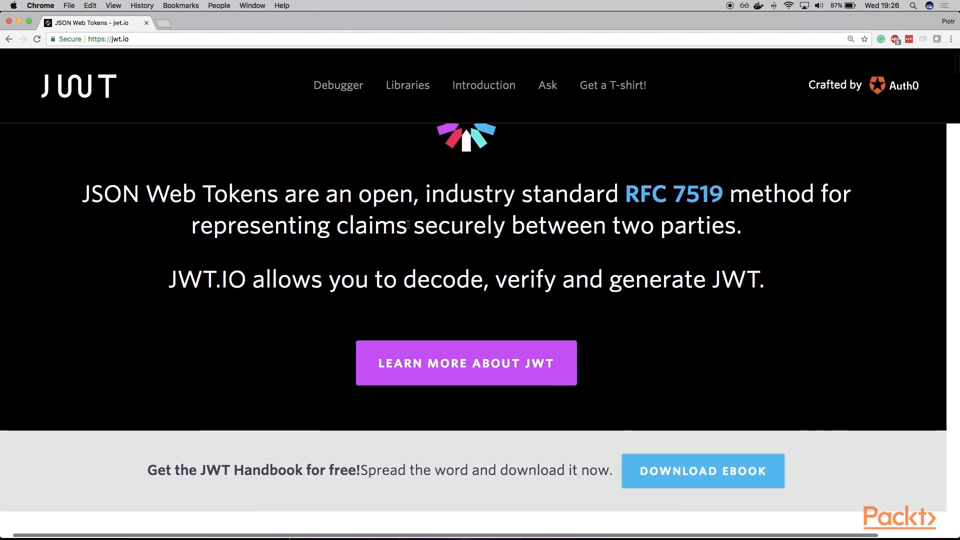
{"action": "scroll", "scroll_direction": "down", "scroll_amount": 3}
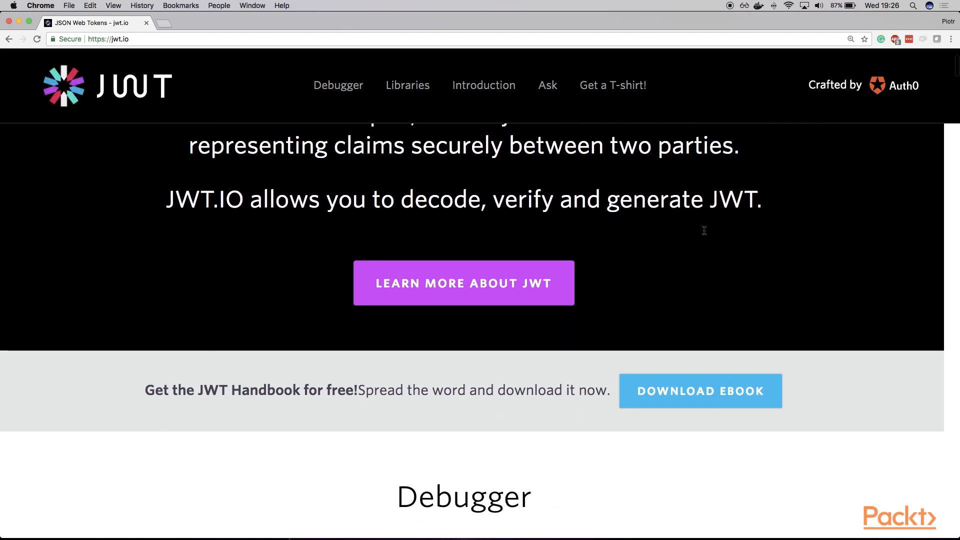
{"action": "scroll", "scroll_direction": "down", "scroll_amount": 3}
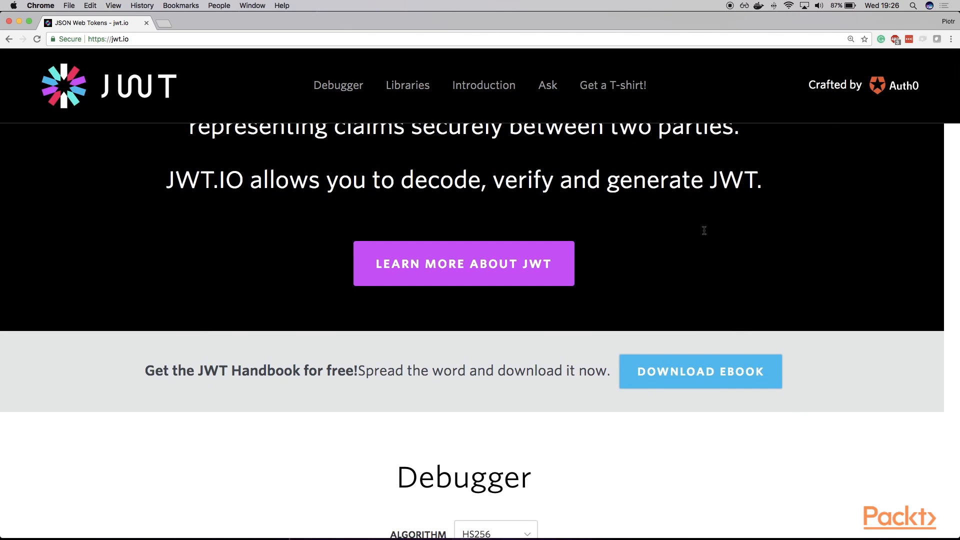
{"action": "scroll", "scroll_direction": "down", "scroll_amount": 3}
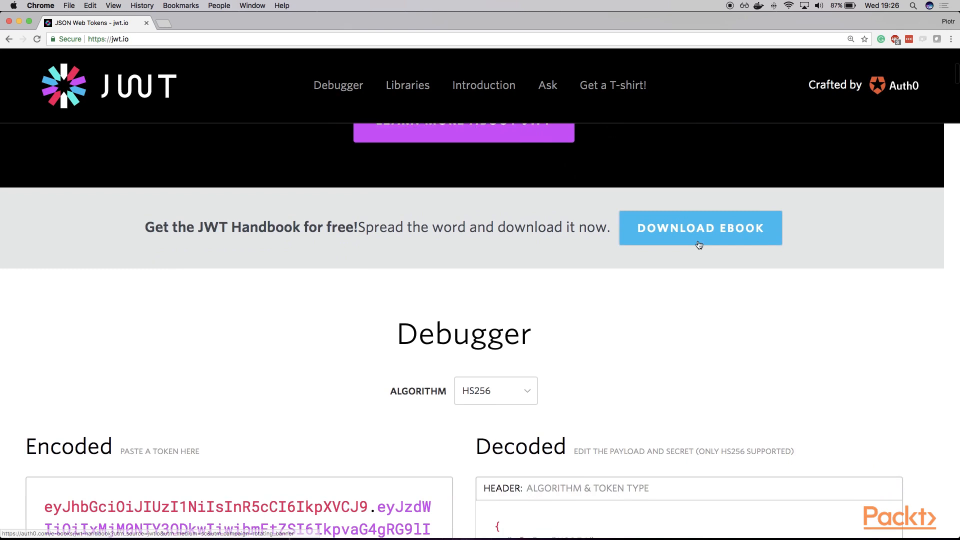
{"action": "scroll", "scroll_direction": "down", "scroll_amount": 3}
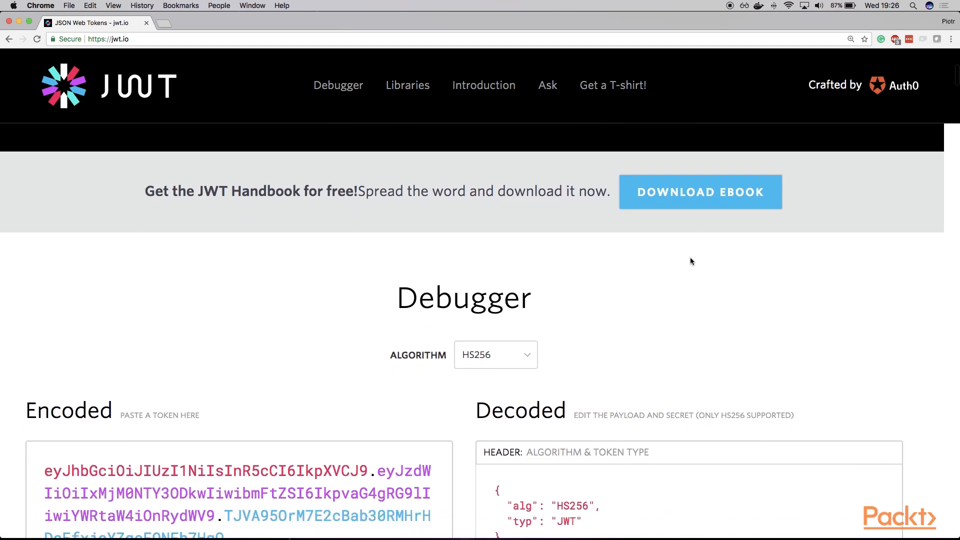
{"action": "mouse_move", "coordinate": [712, 263]}
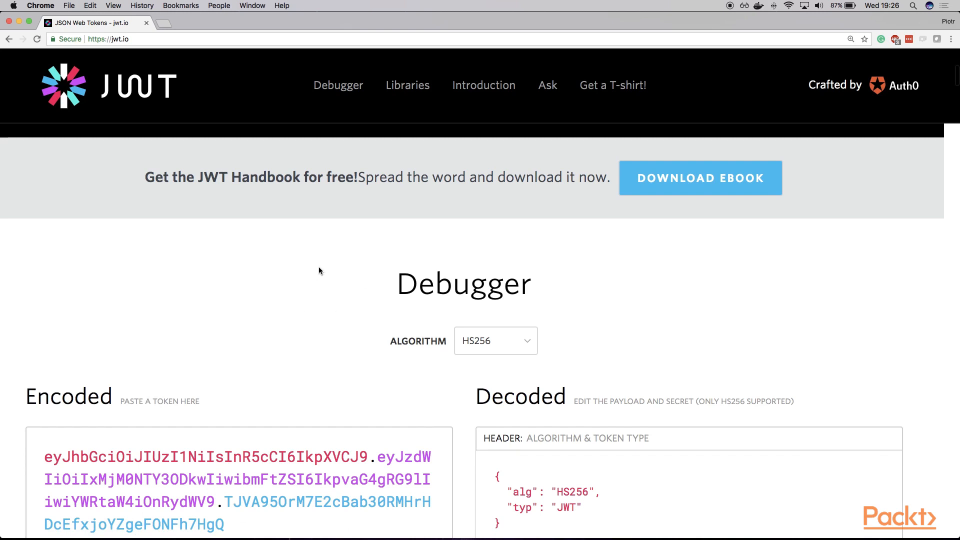
{"action": "scroll", "scroll_direction": "up", "scroll_amount": 3}
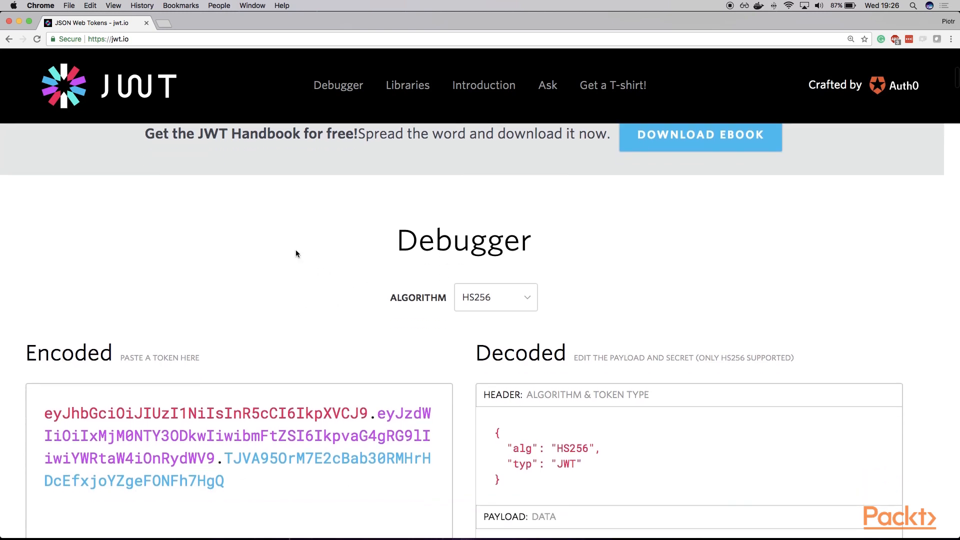
{"action": "mouse_move", "coordinate": [301, 246]}
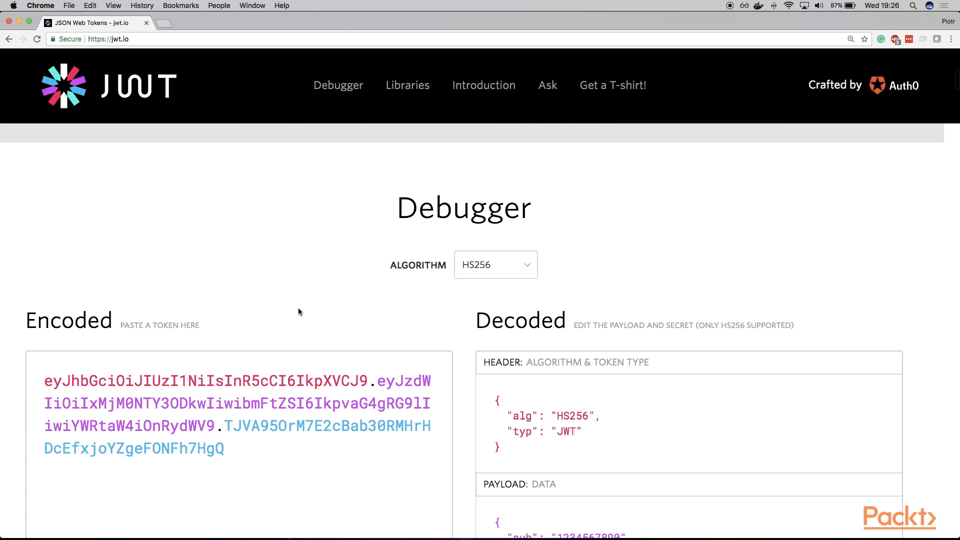
{"action": "scroll", "scroll_direction": "down", "scroll_amount": 3}
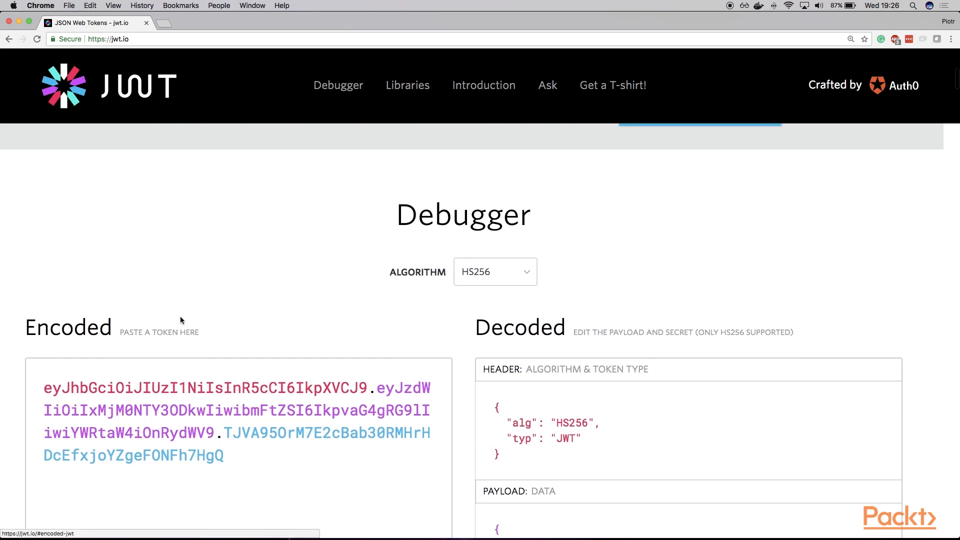
{"action": "left_click", "coordinate": [223, 456]}
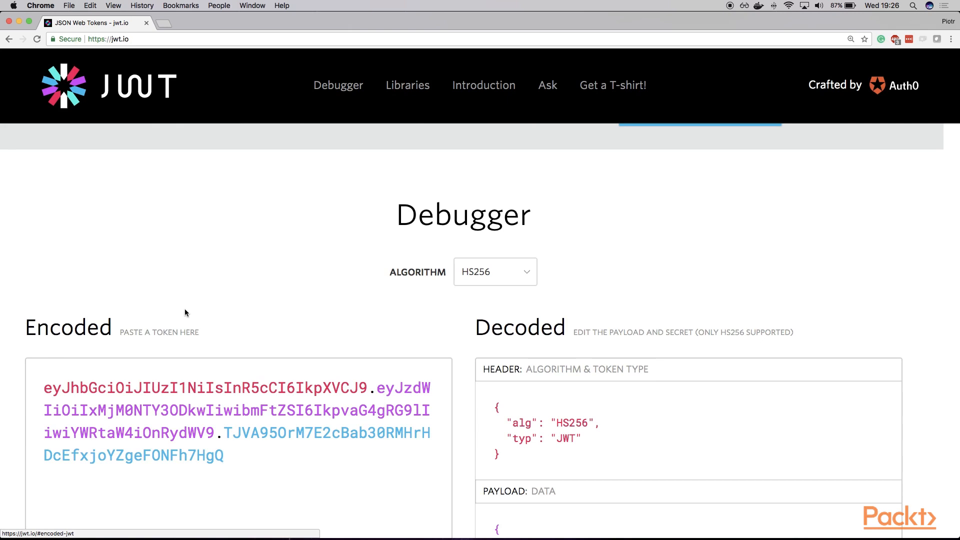
{"action": "scroll", "scroll_direction": "up", "scroll_amount": 3}
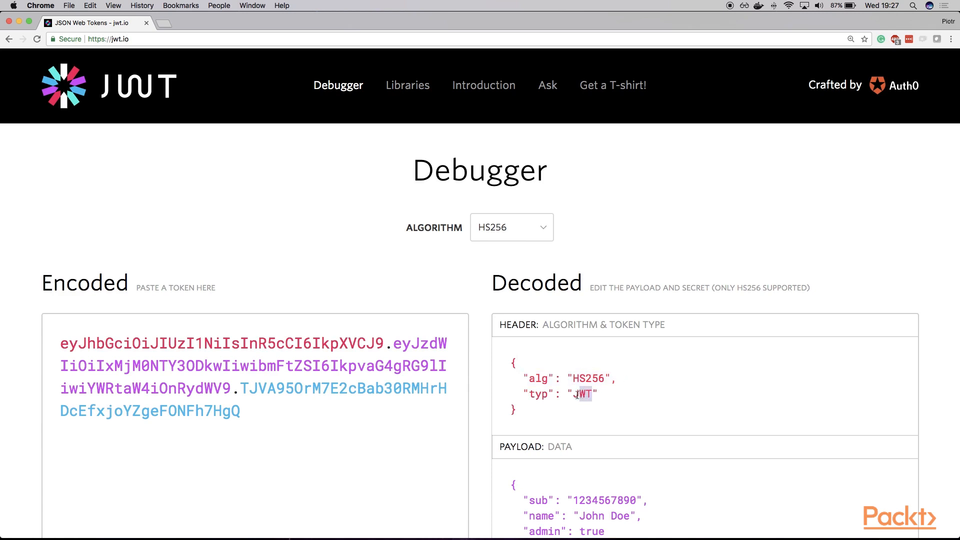
{"action": "left_click", "coordinate": [231, 388]}
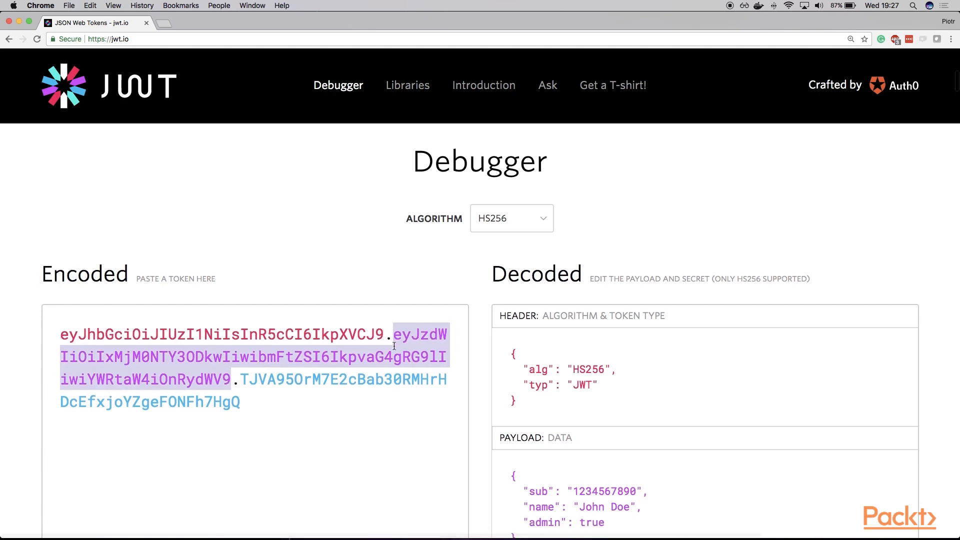
{"action": "scroll", "scroll_direction": "down", "scroll_amount": 3}
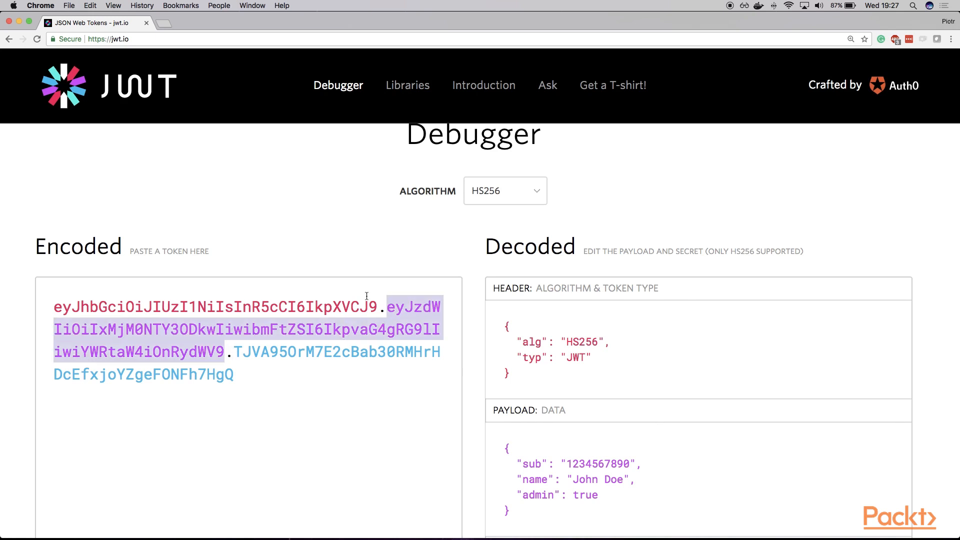
{"action": "scroll", "scroll_direction": "down", "scroll_amount": 3}
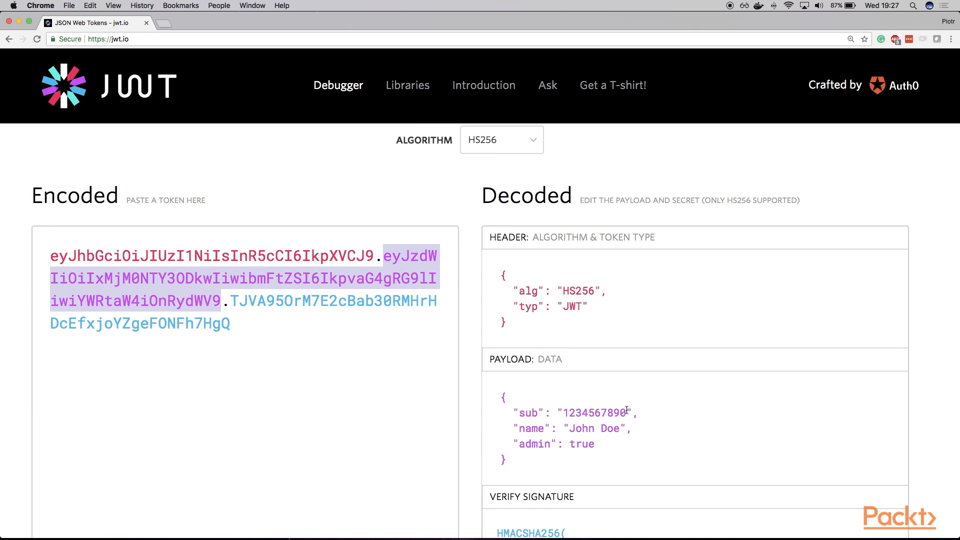
{"action": "double_click", "coordinate": [594, 412]}
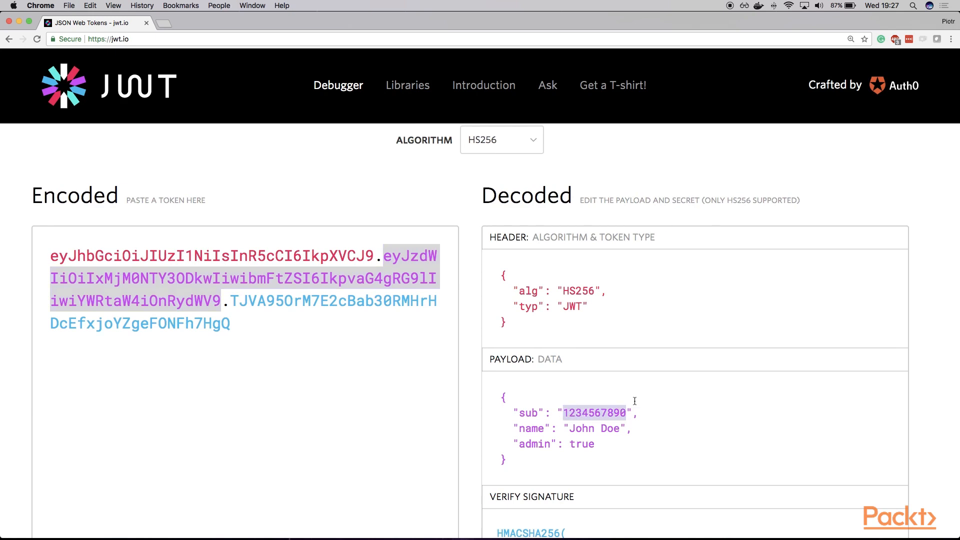
{"action": "scroll", "scroll_direction": "up", "scroll_amount": 3}
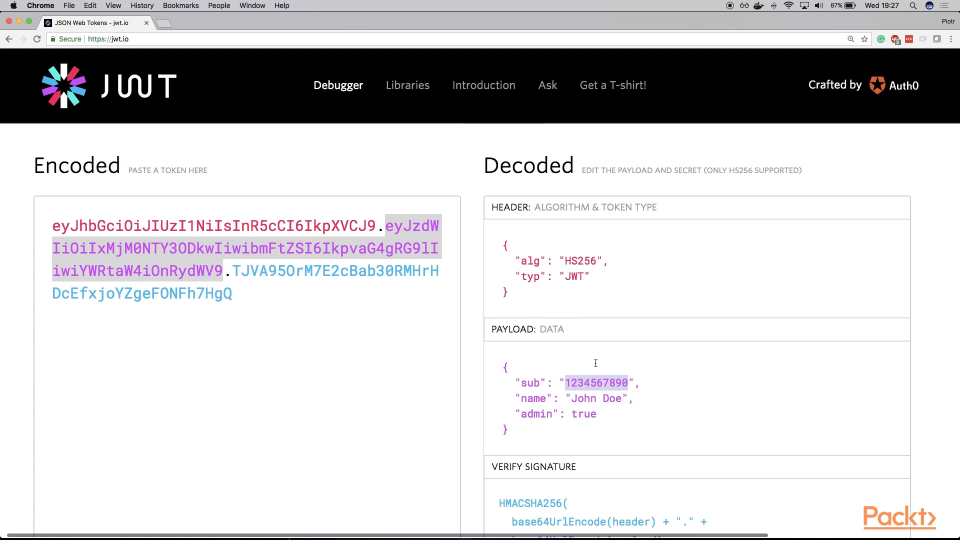
{"action": "mouse_move", "coordinate": [610, 359]}
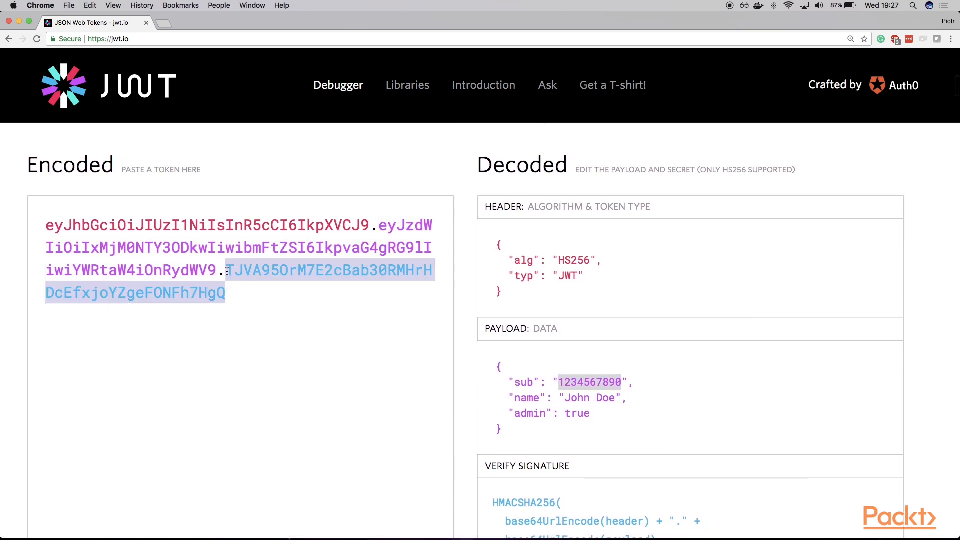
{"action": "scroll", "scroll_direction": "down", "scroll_amount": 3}
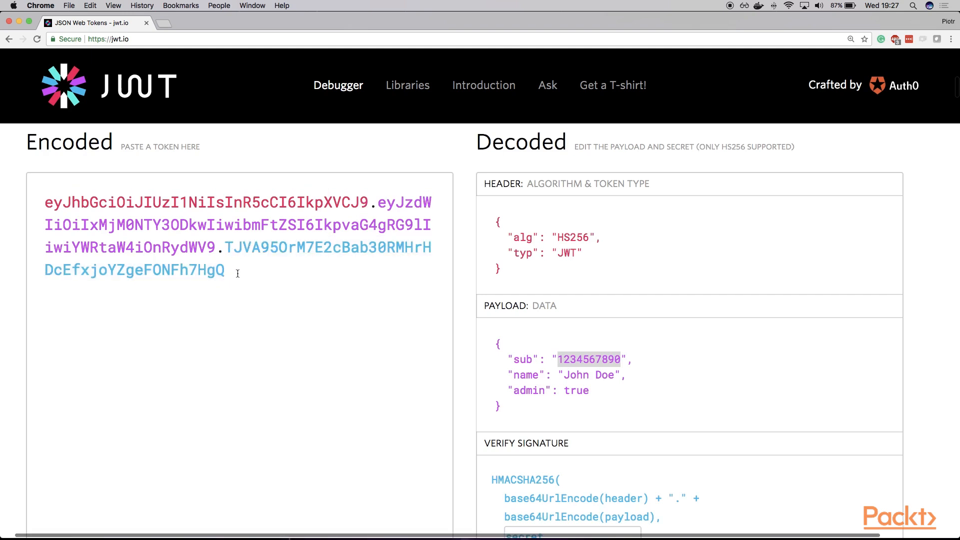
{"action": "mouse_move", "coordinate": [242, 247]}
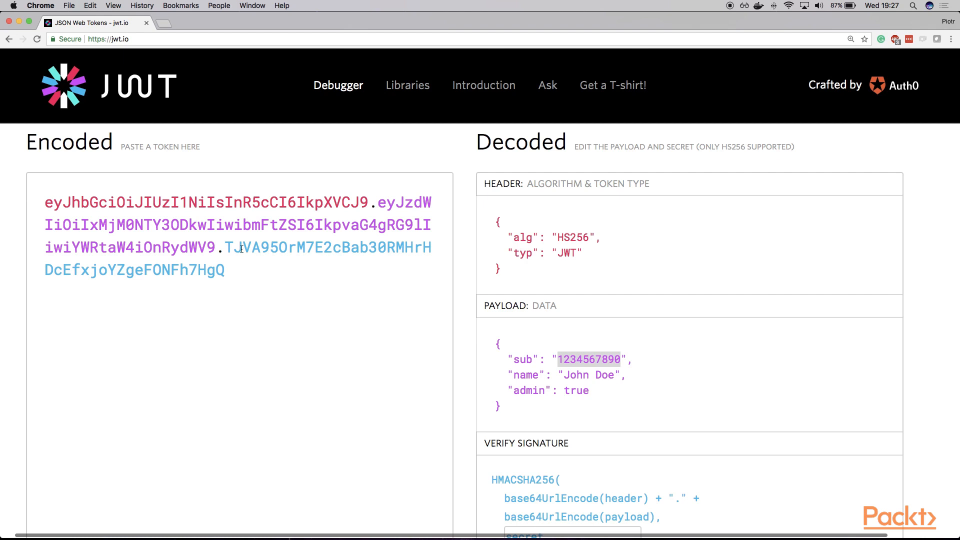
{"action": "left_click", "coordinate": [226, 270]}
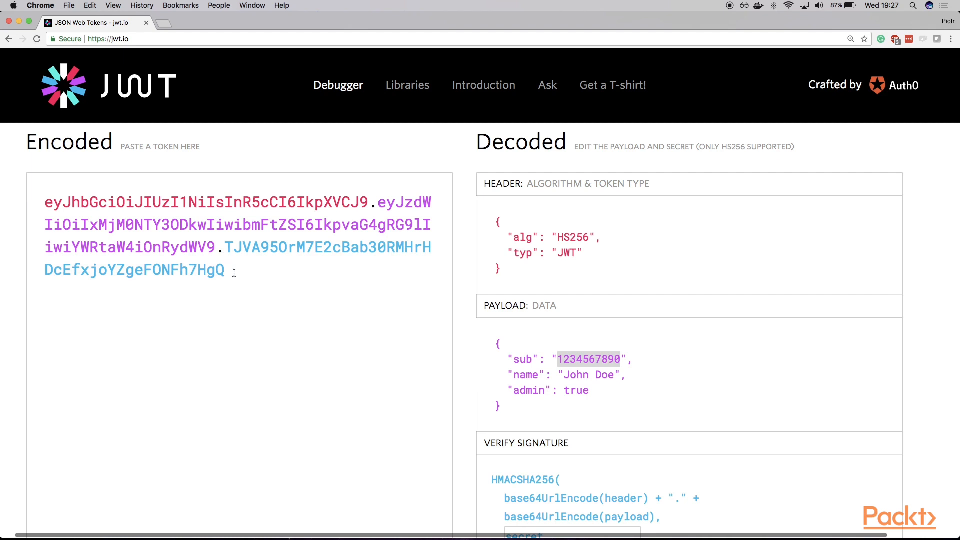
{"action": "mouse_move", "coordinate": [270, 263]}
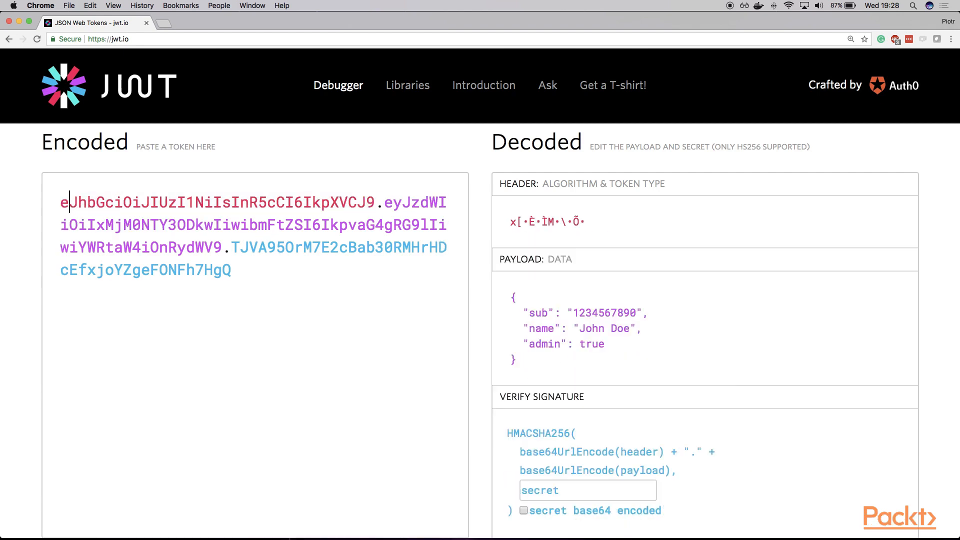
{"action": "scroll", "scroll_direction": "down", "scroll_amount": 3}
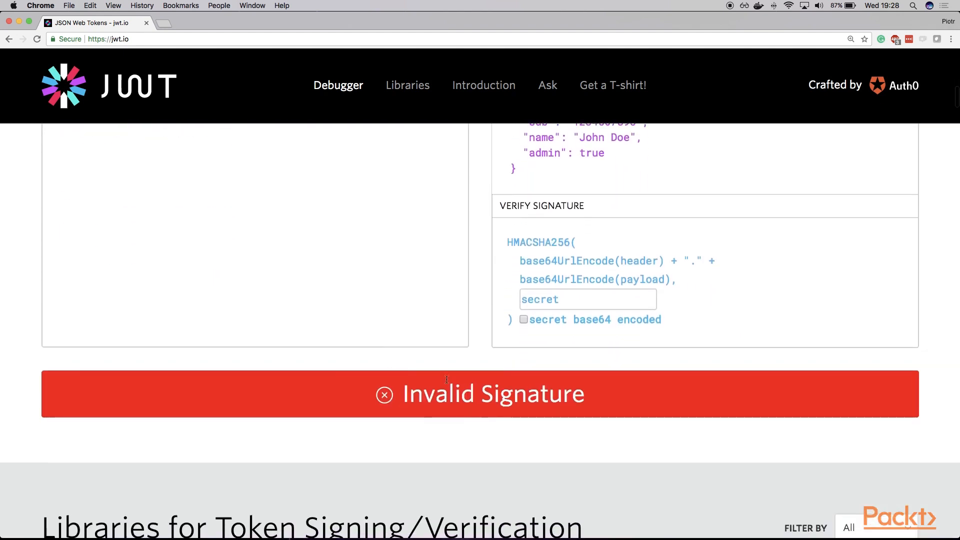
{"action": "scroll", "scroll_direction": "up", "scroll_amount": 3}
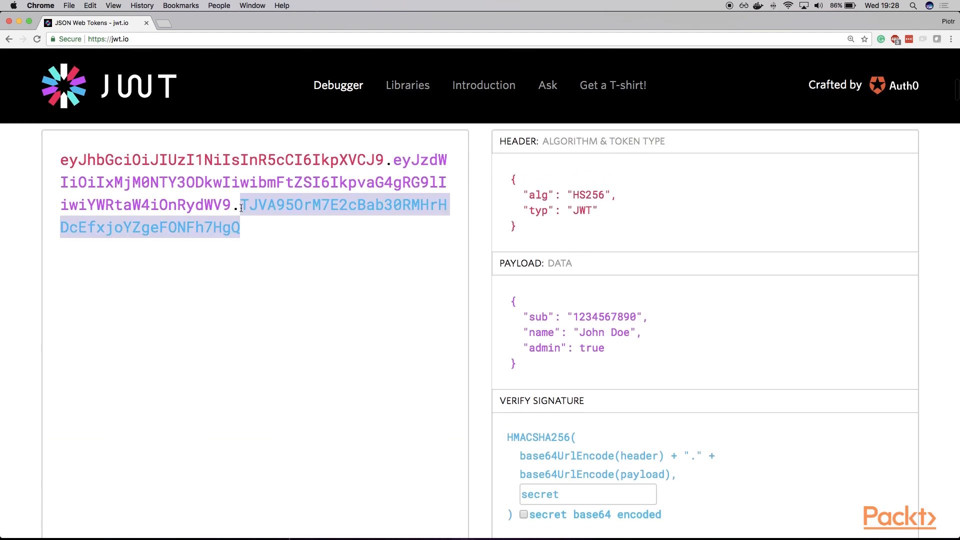
{"action": "left_click", "coordinate": [61, 160]}
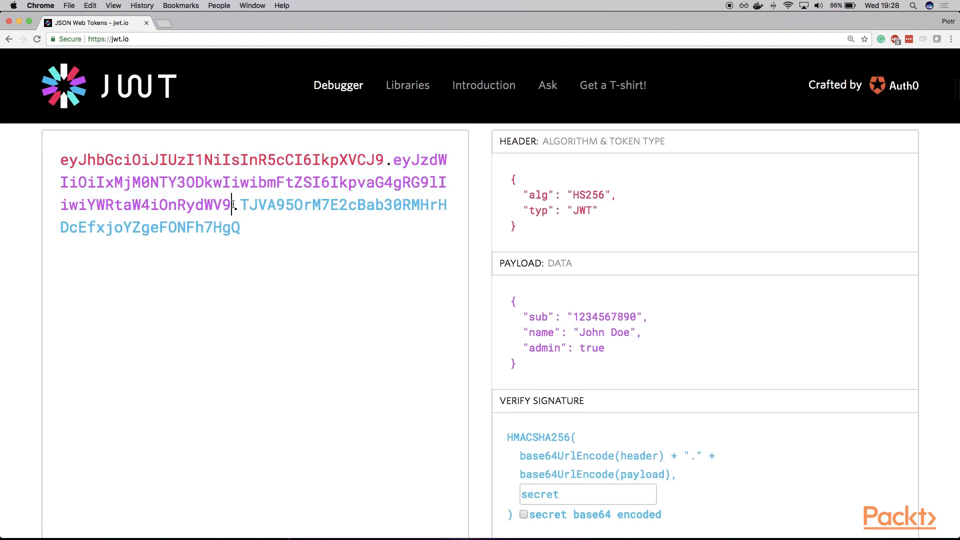
{"action": "mouse_move", "coordinate": [299, 220]}
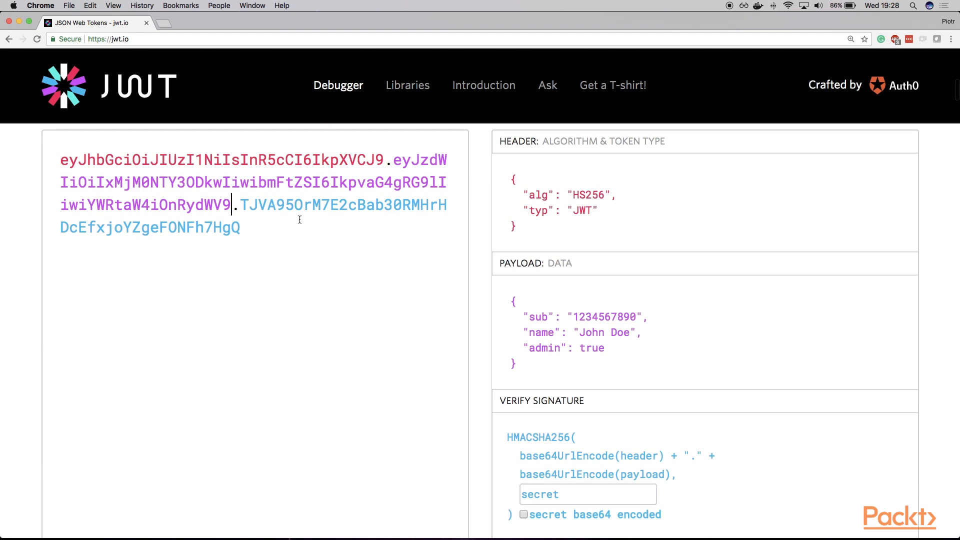
{"action": "scroll", "scroll_direction": "down", "scroll_amount": 3}
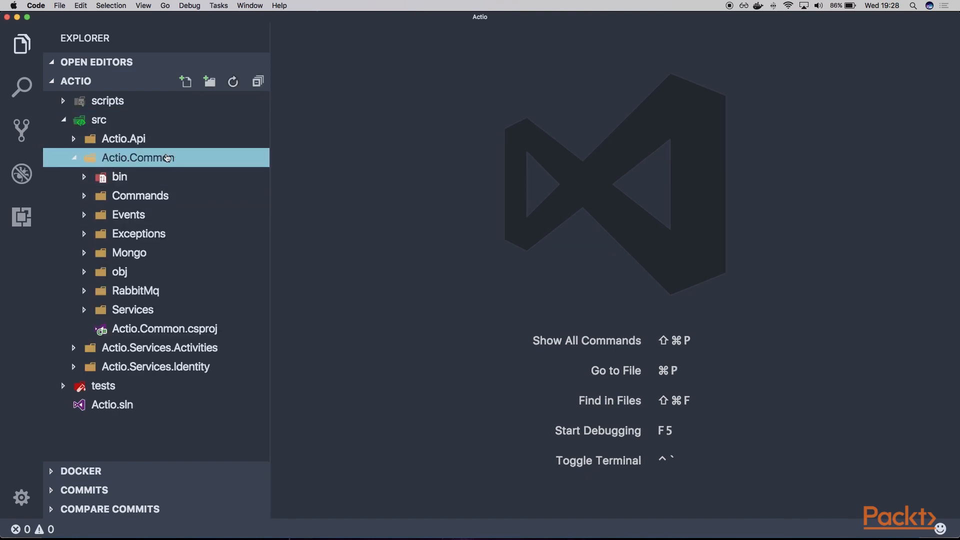
{"action": "mouse_move", "coordinate": [122, 138]}
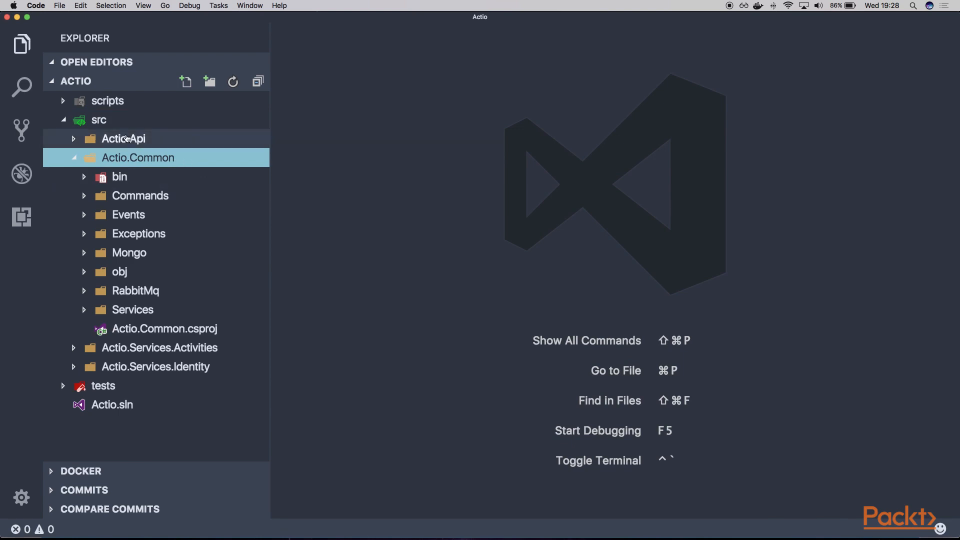
{"action": "mouse_move", "coordinate": [136, 138]}
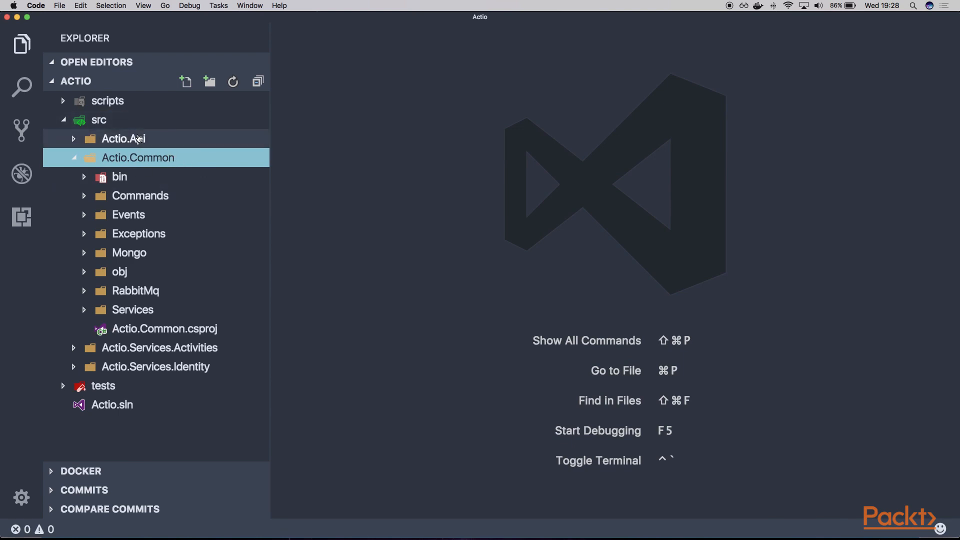
{"action": "right_click", "coordinate": [138, 157]}
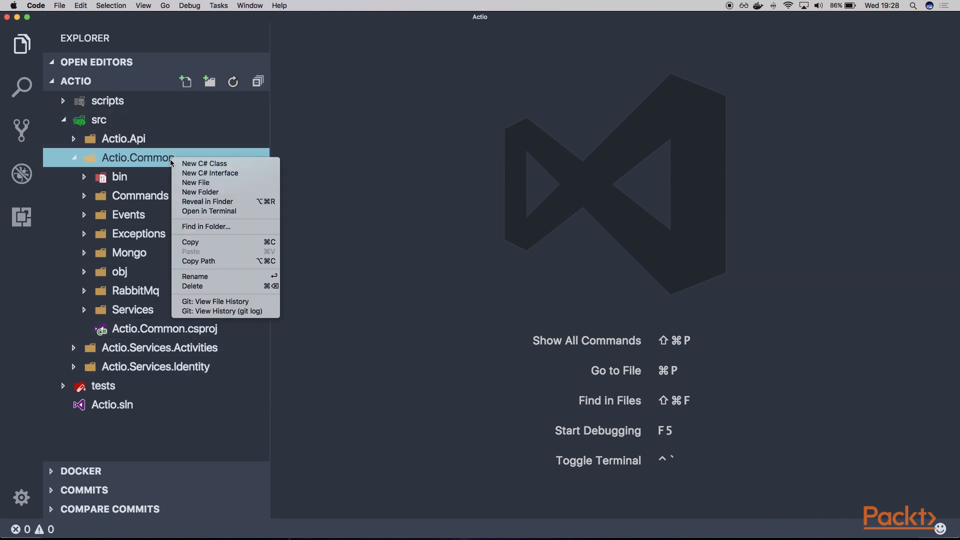
{"action": "left_click", "coordinate": [200, 192]}
{"action": "type", "text": "c"}
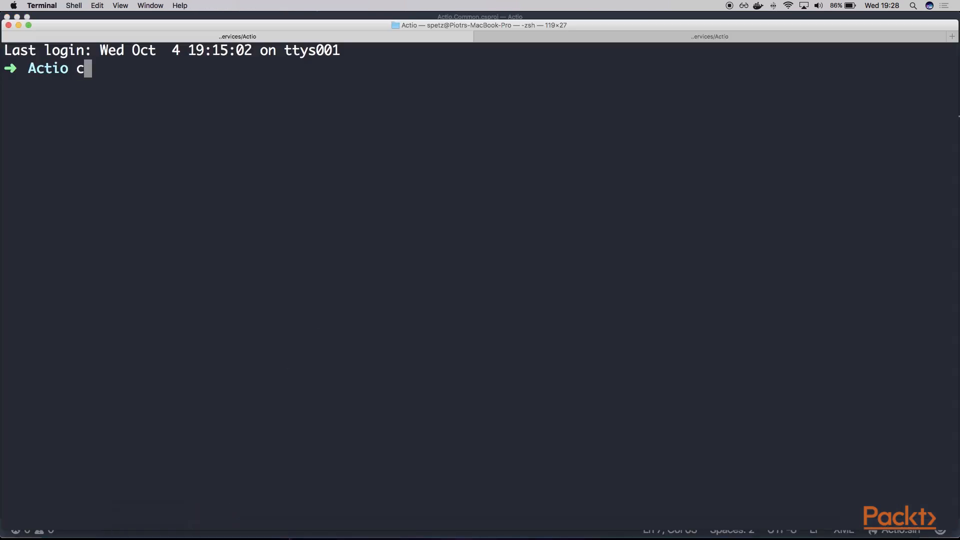
Step: Move into src/Actio.Common and try adding Microsoft.AspNetCore.Authentication.JwtBearer without the 'package' subcommand
{"action": "type", "text": "d src/Actio.Common/"}
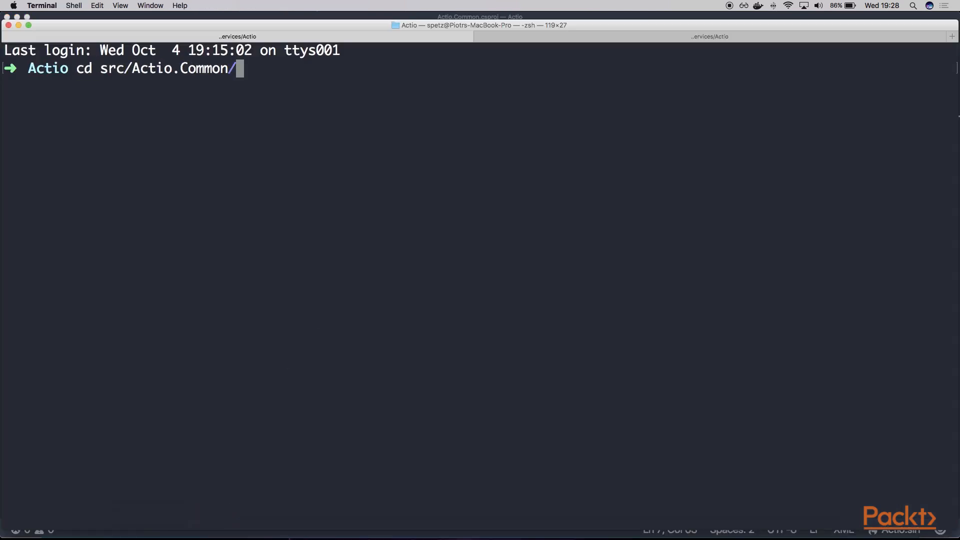
{"action": "type", "text": "dotnet"}
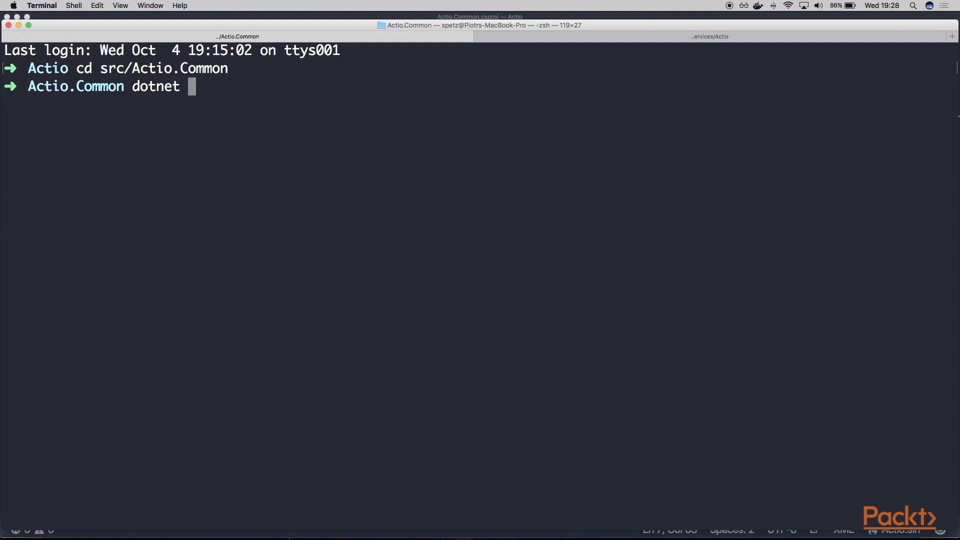
{"action": "type", "text": "add"}
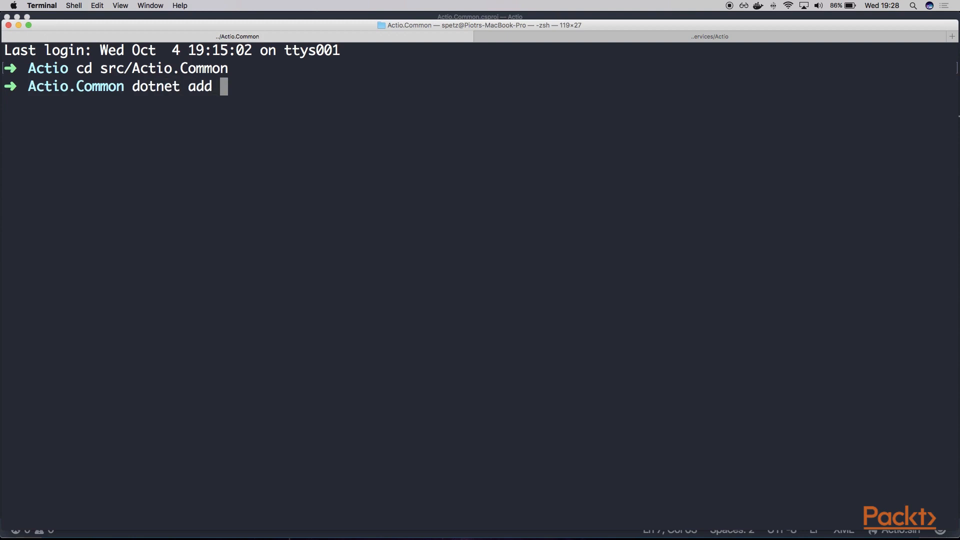
{"action": "type", "text": "M"}
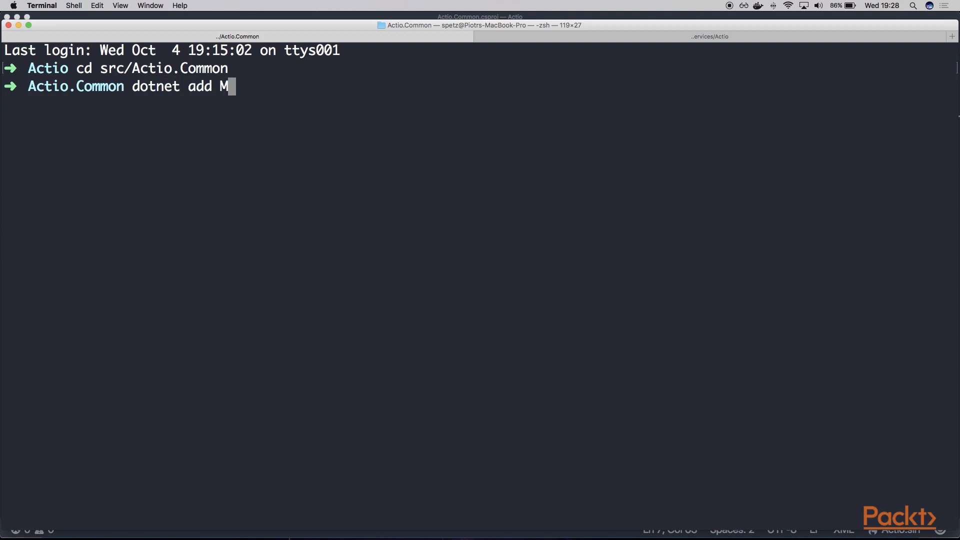
{"action": "type", "text": "icrosoft."}
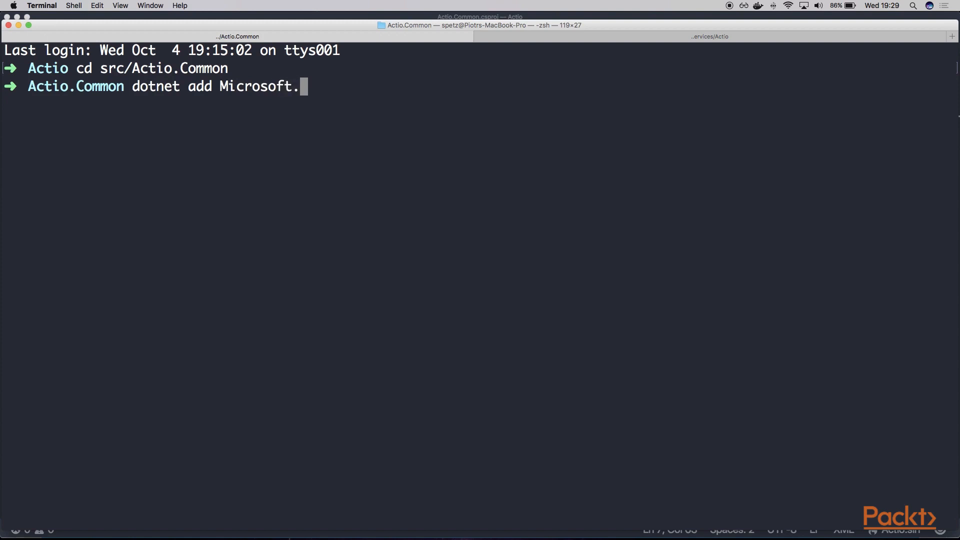
{"action": "type", "text": "AspNetCore.A"}
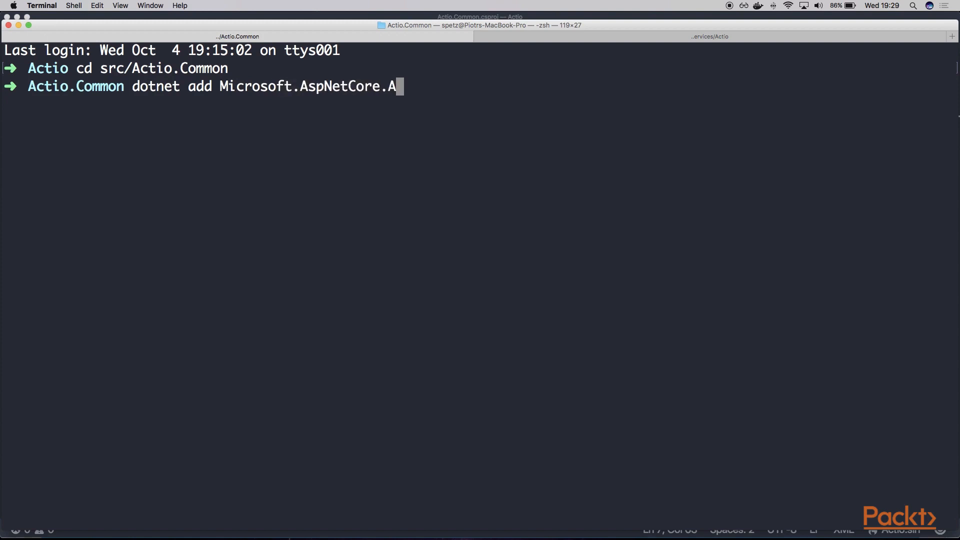
{"action": "type", "text": "uthentication.Jw"}
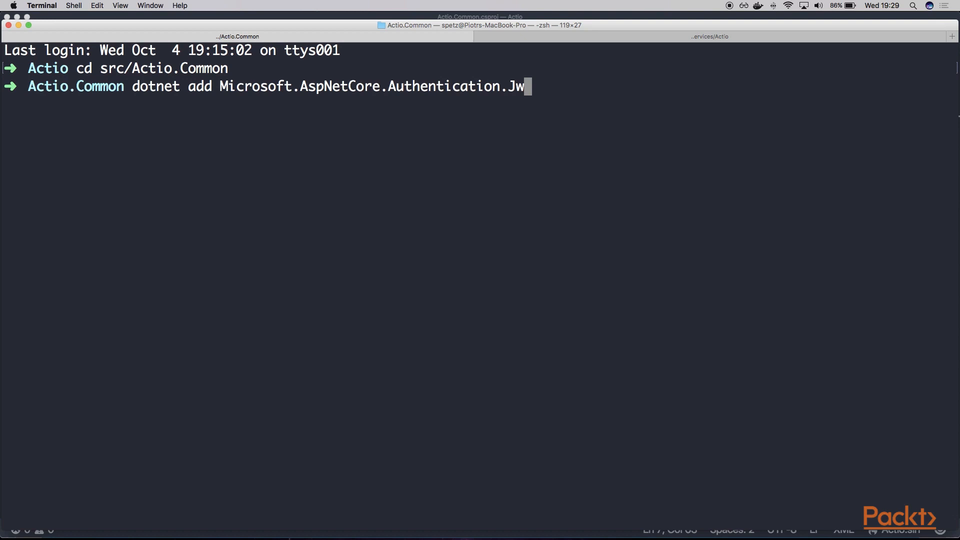
{"action": "key", "text": "Return"}
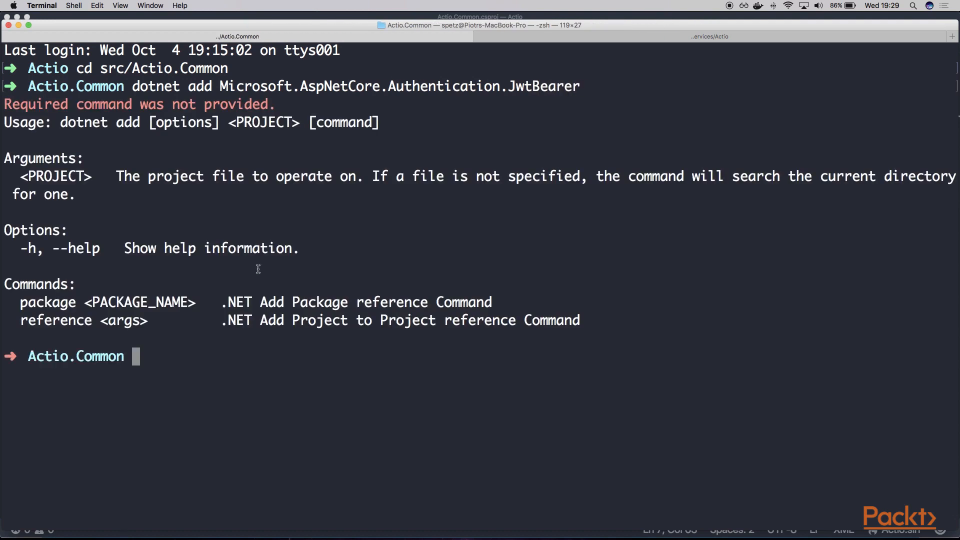
Step: Enter the corrected 'dotnet add package Microsoft.AspNetCore.Authentication.JwtBearer' command
{"action": "type", "text": "dotnet add package Microsoft.AspNetCore.Authentication.JwtBearer"}
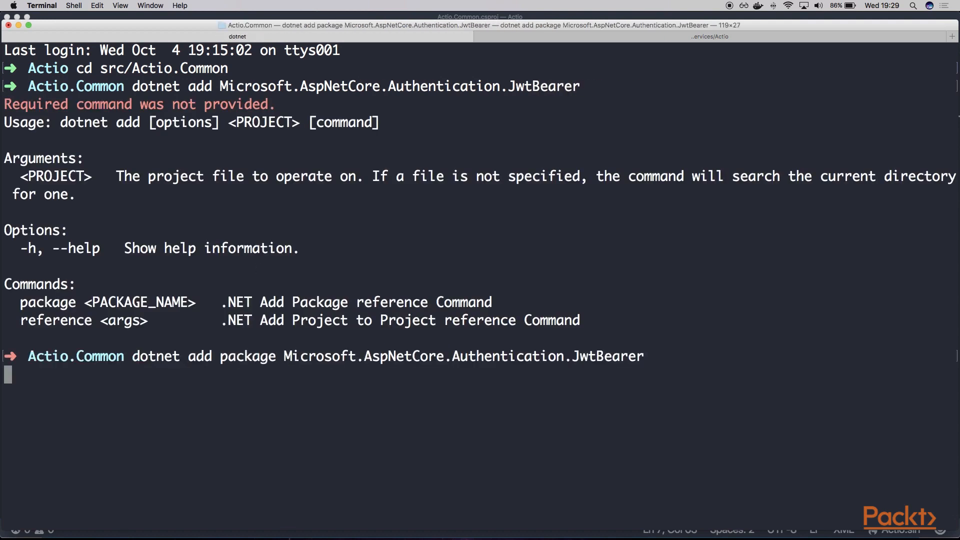
Step: Add the JwtBearer package, then Microsoft.IdentityModel.Tokens, and restore Actio.Common's packages
{"action": "key", "text": "Return"}
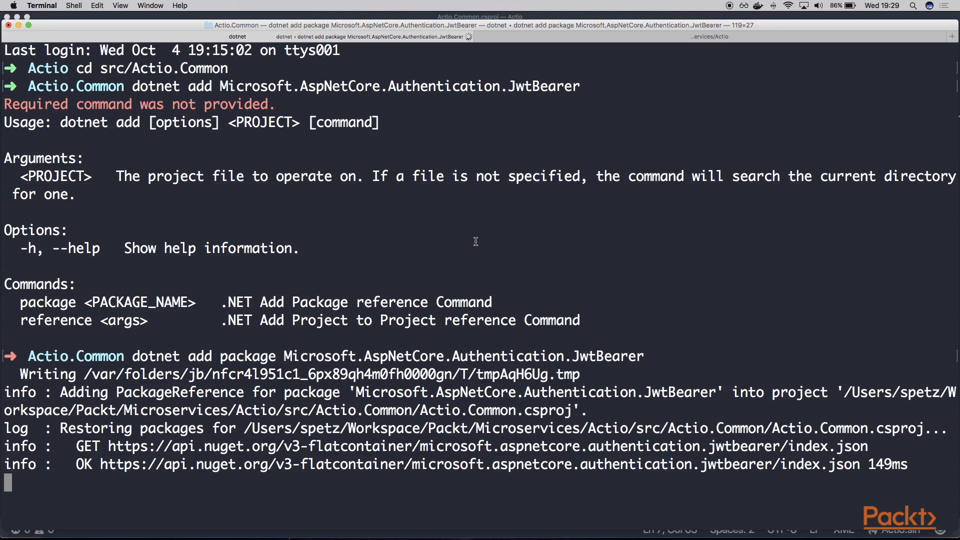
{"action": "scroll", "scroll_direction": "down", "scroll_amount": 3}
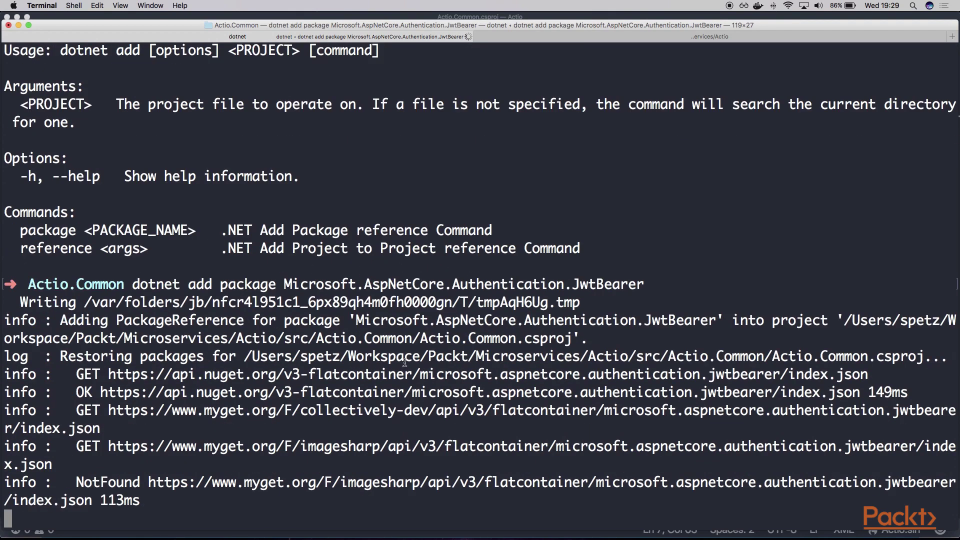
{"action": "scroll", "scroll_direction": "down", "scroll_amount": 3}
{"action": "type", "text": "dotnet add package Microsoft.Identity"}
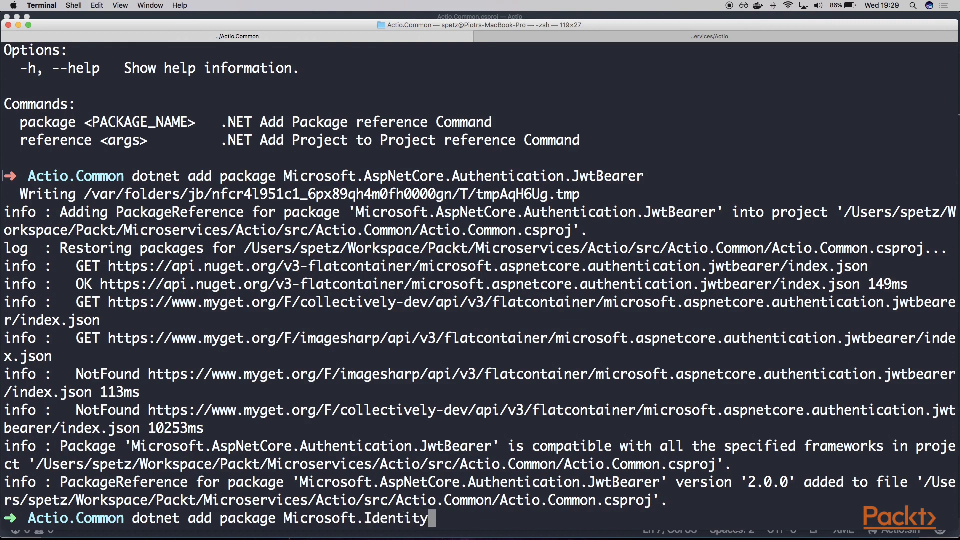
{"action": "type", "text": "Model.Tokens"}
{"action": "type", "text": "dotnet r"}
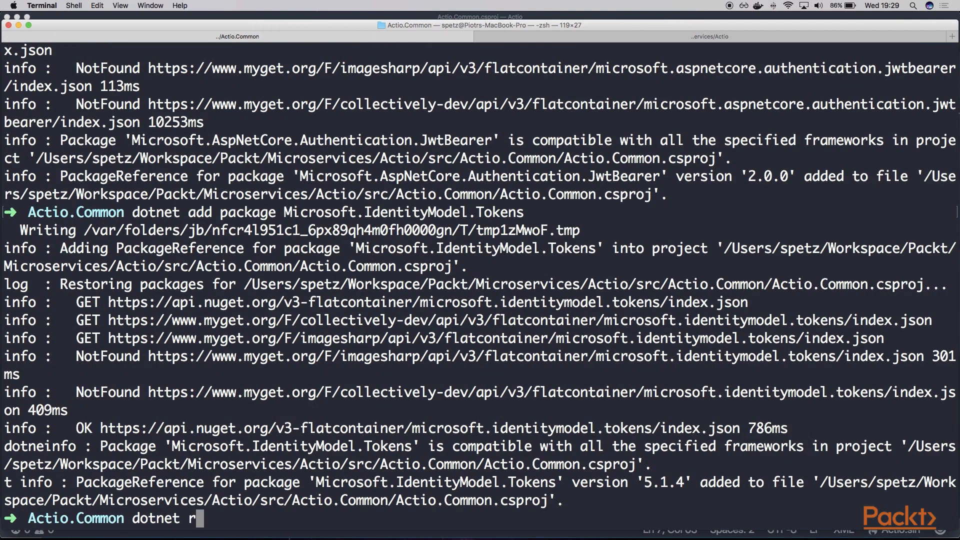
{"action": "key", "text": "Return"}
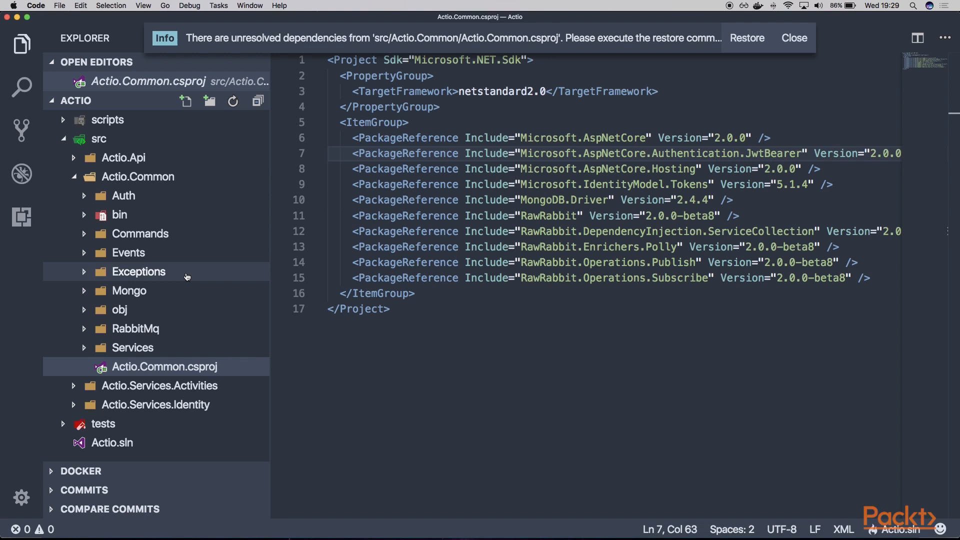
{"action": "mouse_move", "coordinate": [165, 248]}
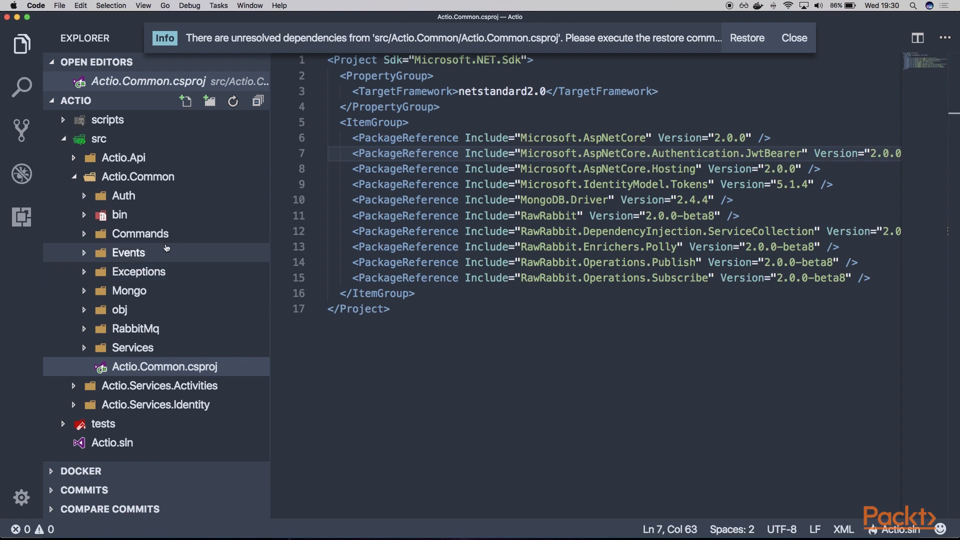
{"action": "mouse_move", "coordinate": [198, 177]}
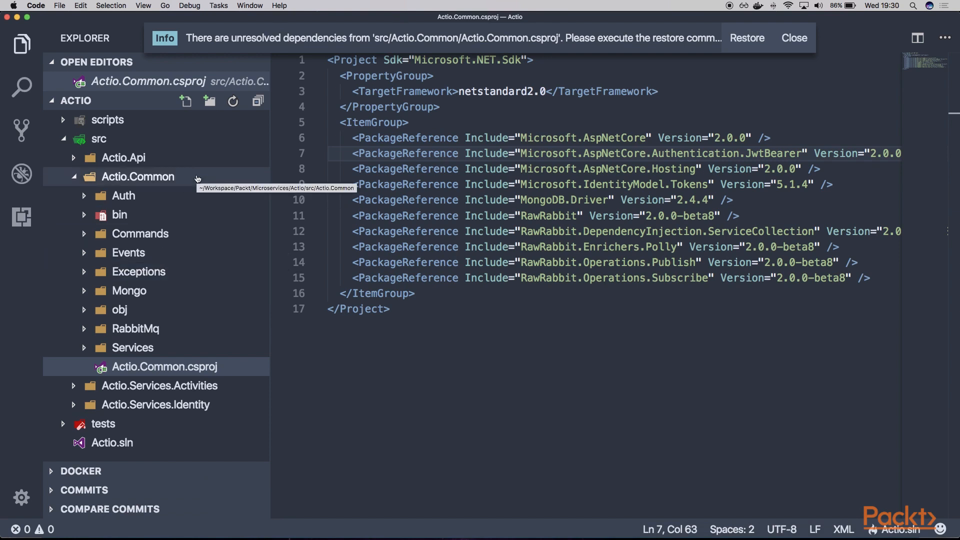
Step: Create a new C# interface file IJwtHandler.cs in the Auth folder of Actio.Common
{"action": "right_click", "coordinate": [122, 195]}
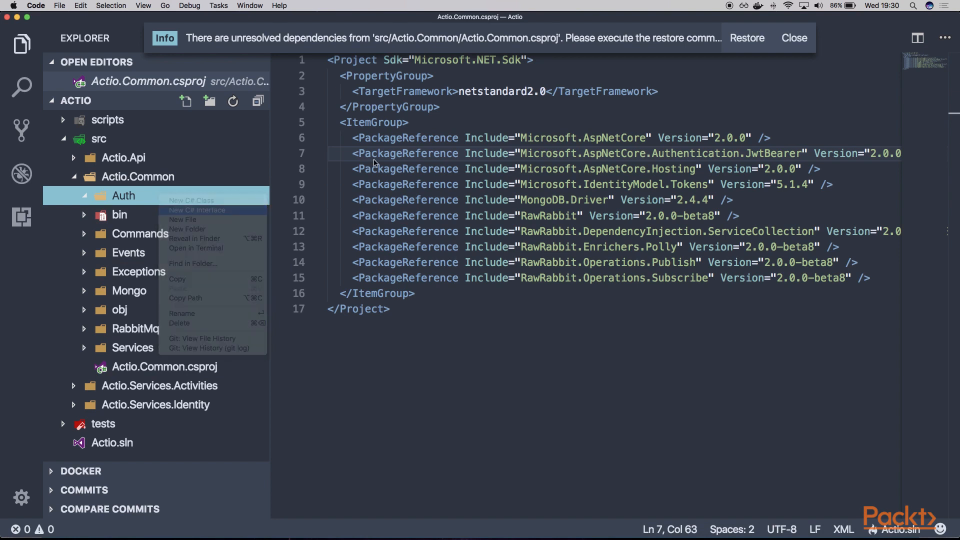
{"action": "left_click", "coordinate": [206, 209]}
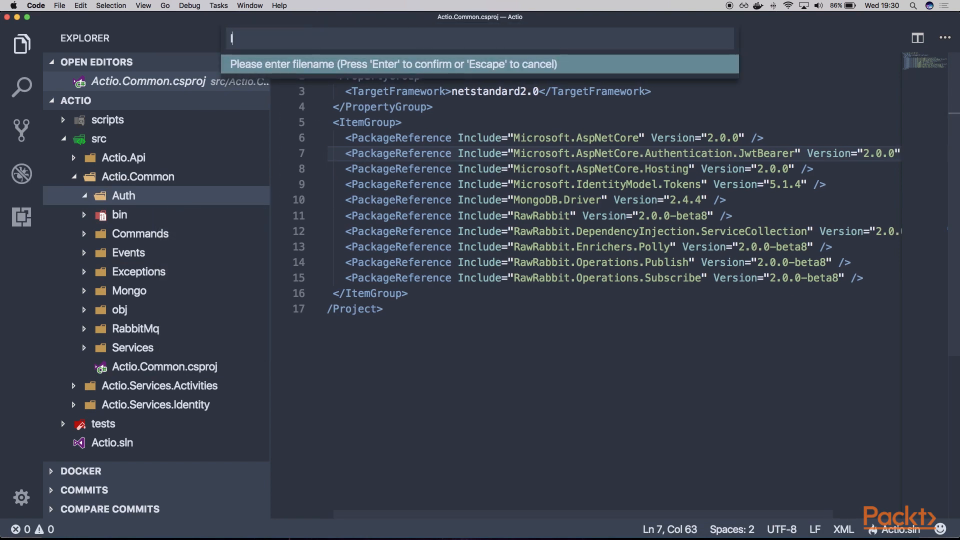
{"action": "key", "text": "Escape"}
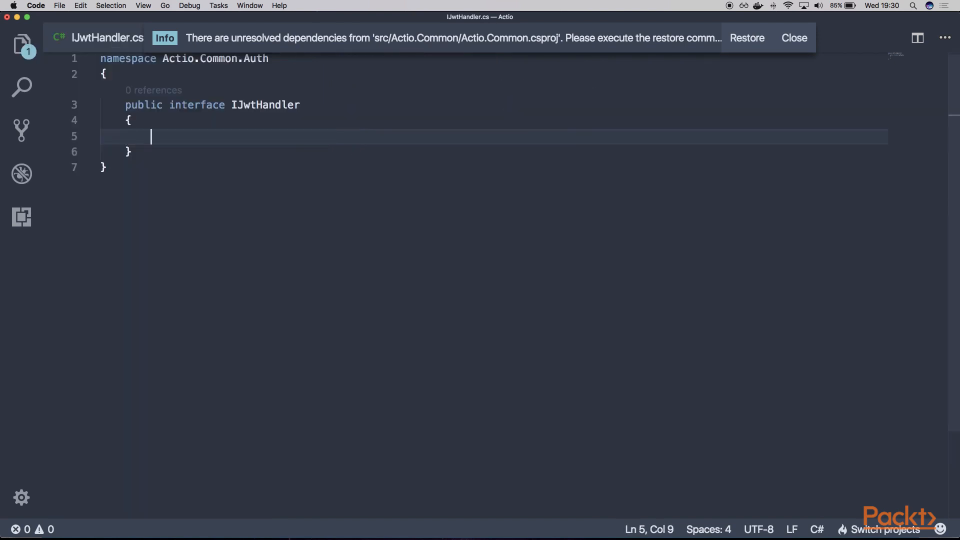
Step: Declare 'JsonWebToken Create(Guid userId);' in IJwtHandler with 'using System;' and dismiss the dependencies notice
{"action": "type", "text": "JsonWebToke"}
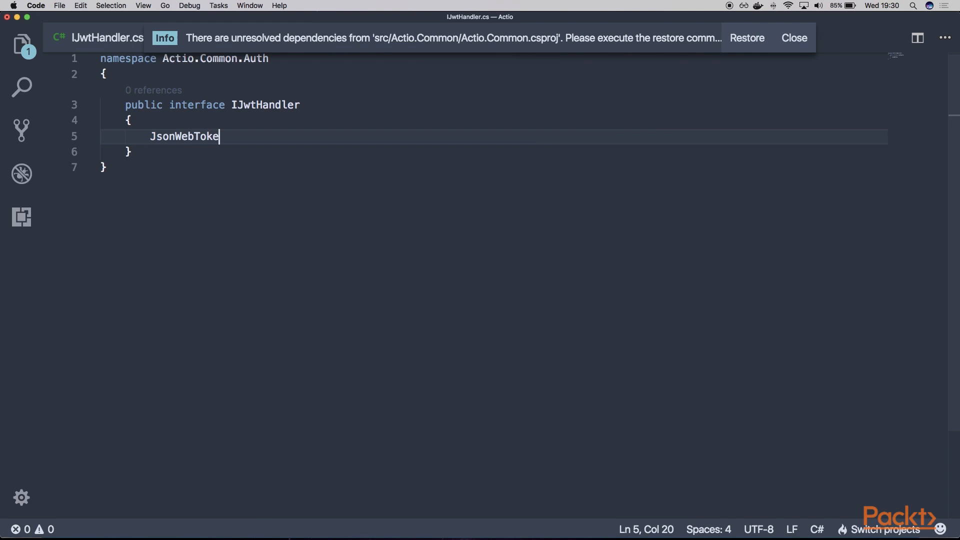
{"action": "type", "text": "n"}
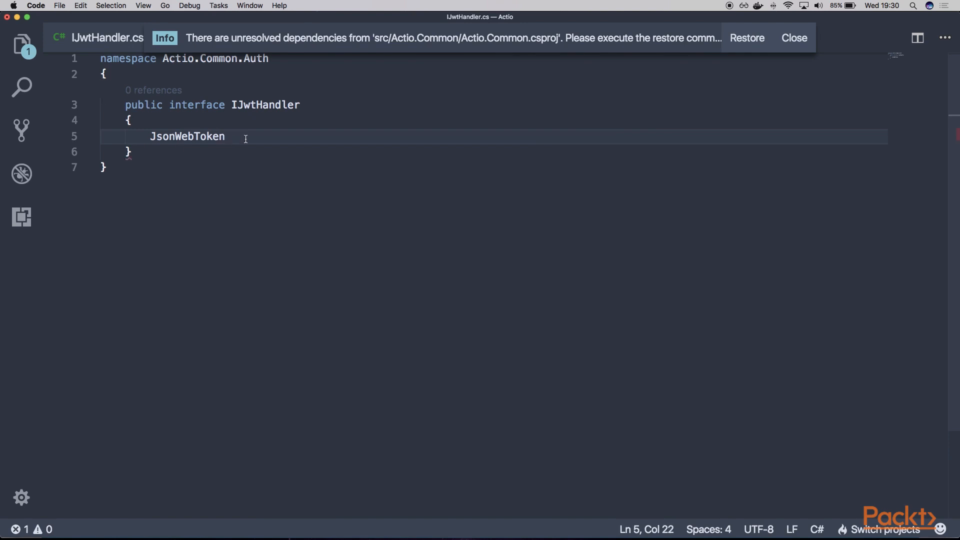
{"action": "type", "text": "Create(G"}
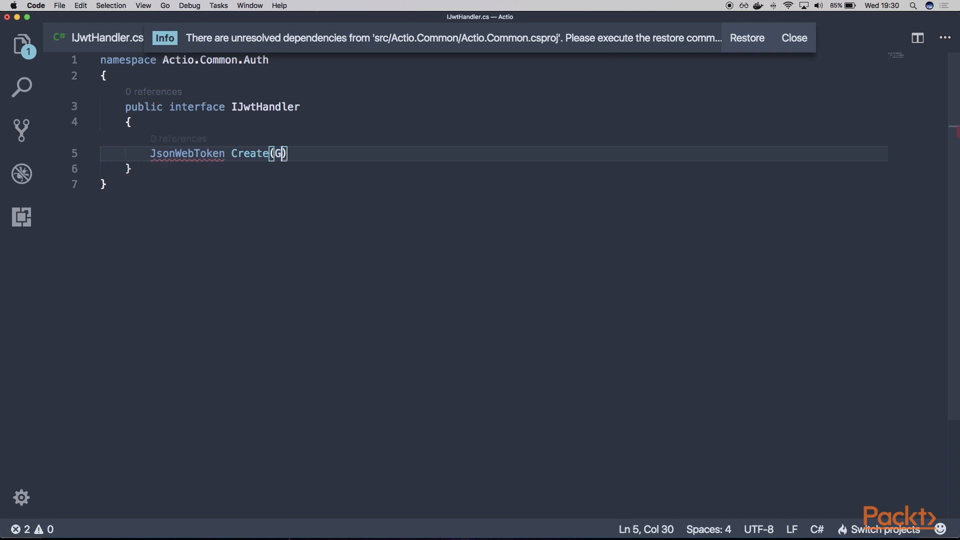
{"action": "type", "text": "uid userId"}
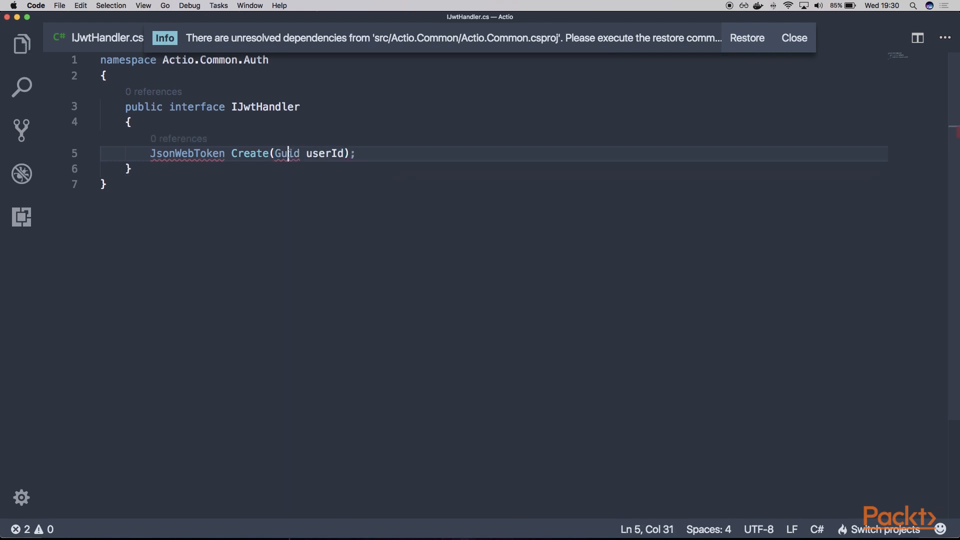
{"action": "left_click", "coordinate": [793, 37]}
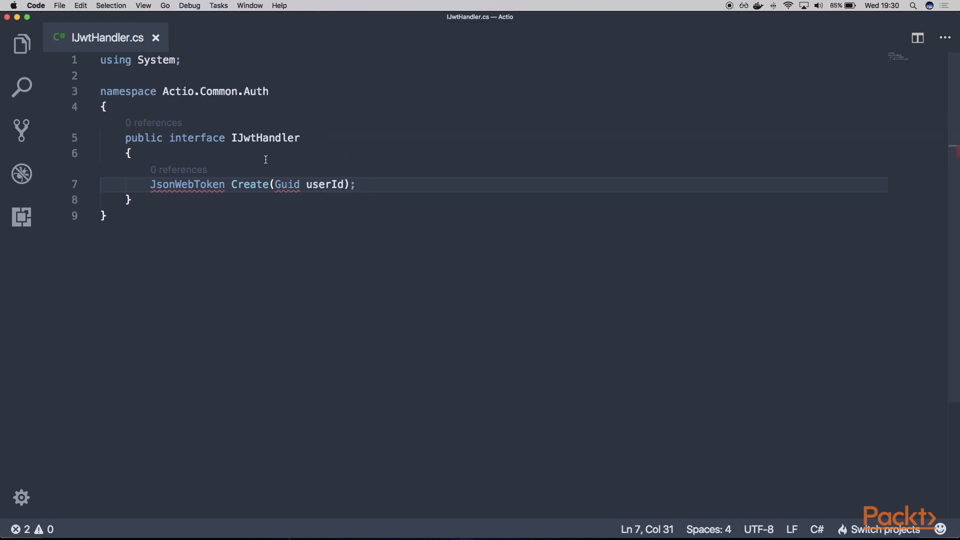
{"action": "left_click", "coordinate": [21, 44]}
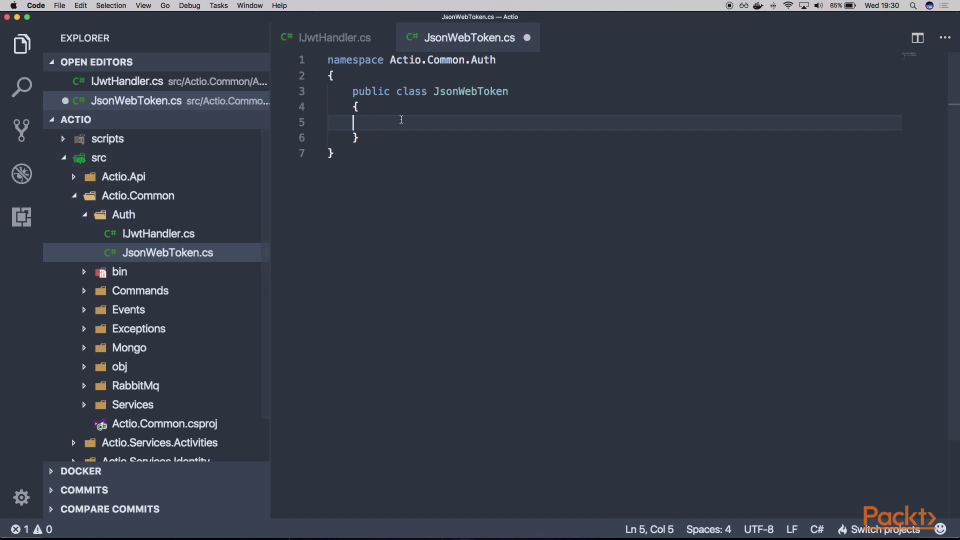
Step: Give JsonWebToken 'public string Token { get; set; }' and 'public long Expires { get; set; }', save, and return to IJwtHandler
{"action": "type", "text": "public"}
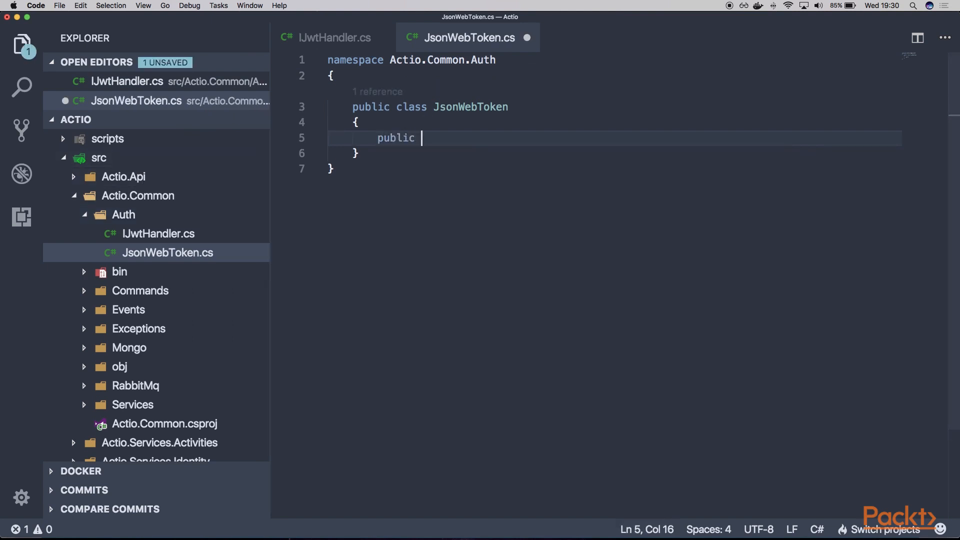
{"action": "type", "text": "string Token { get; set;"}
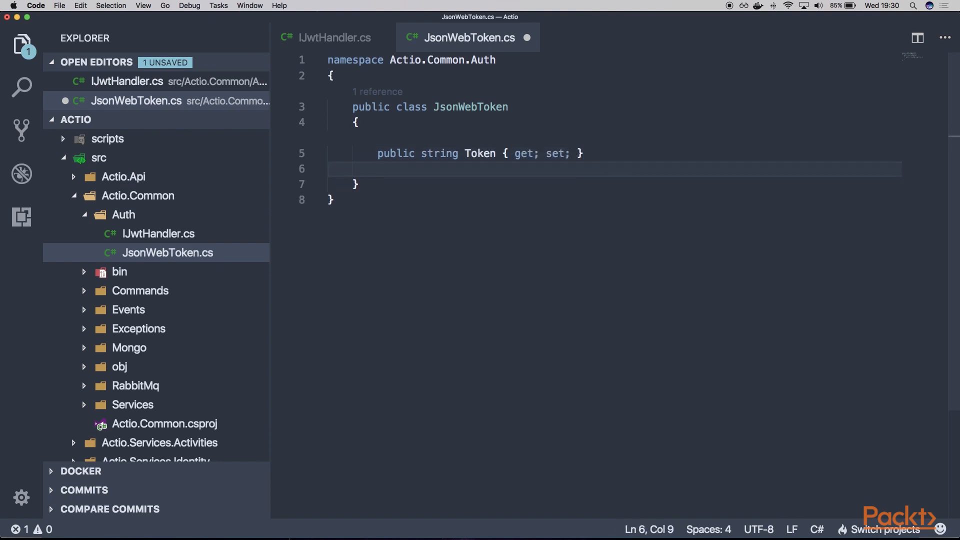
{"action": "type", "text": "publioc long"}
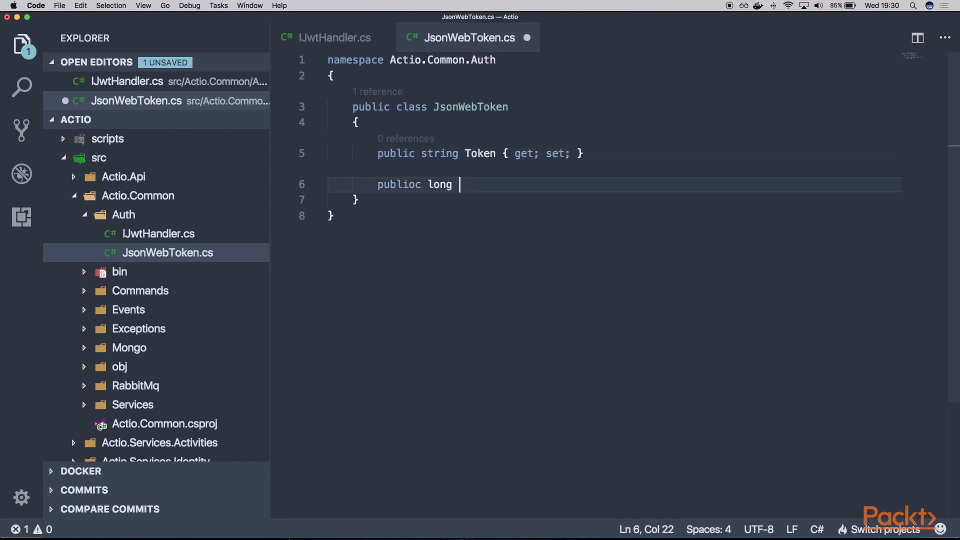
{"action": "type", "text": "Expires { get; set;"}
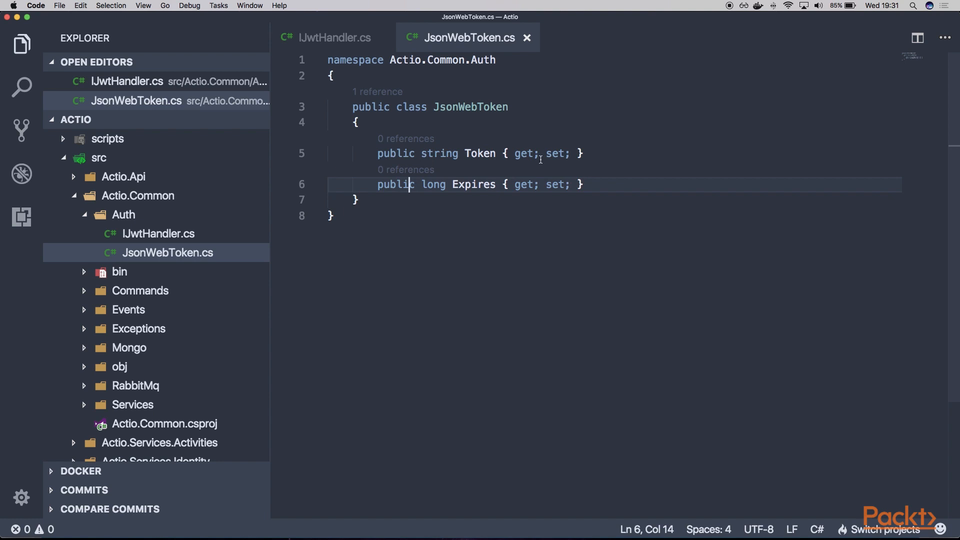
{"action": "double_click", "coordinate": [473, 184]}
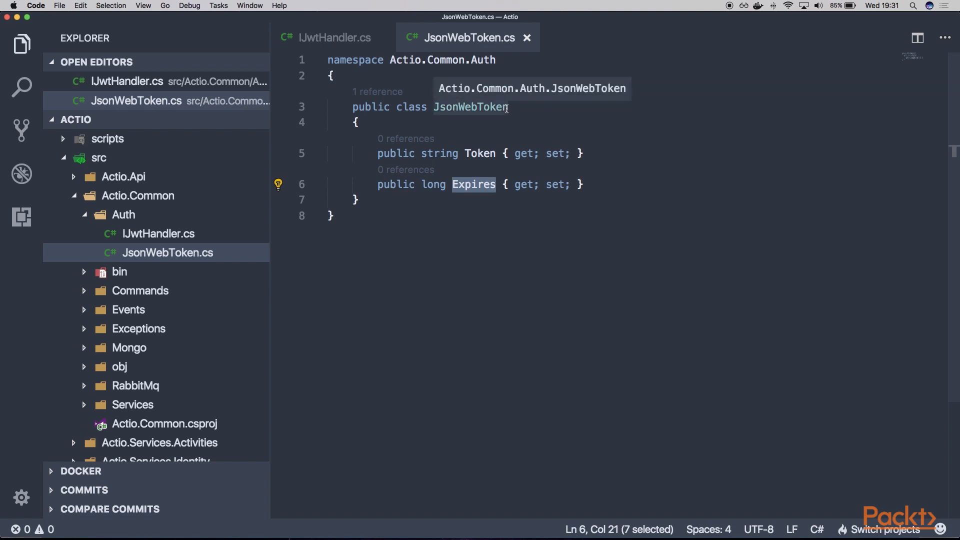
{"action": "mouse_move", "coordinate": [626, 149]}
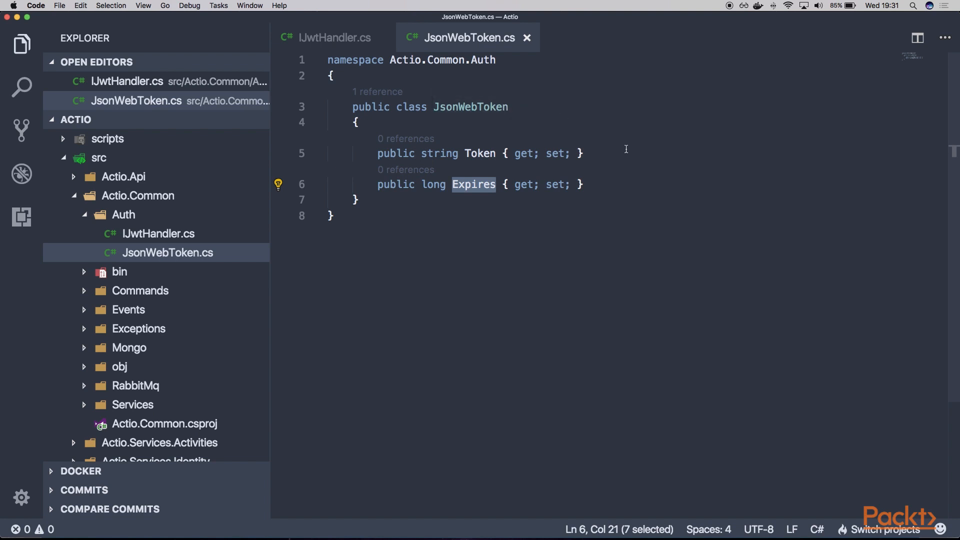
{"action": "left_click", "coordinate": [582, 184]}
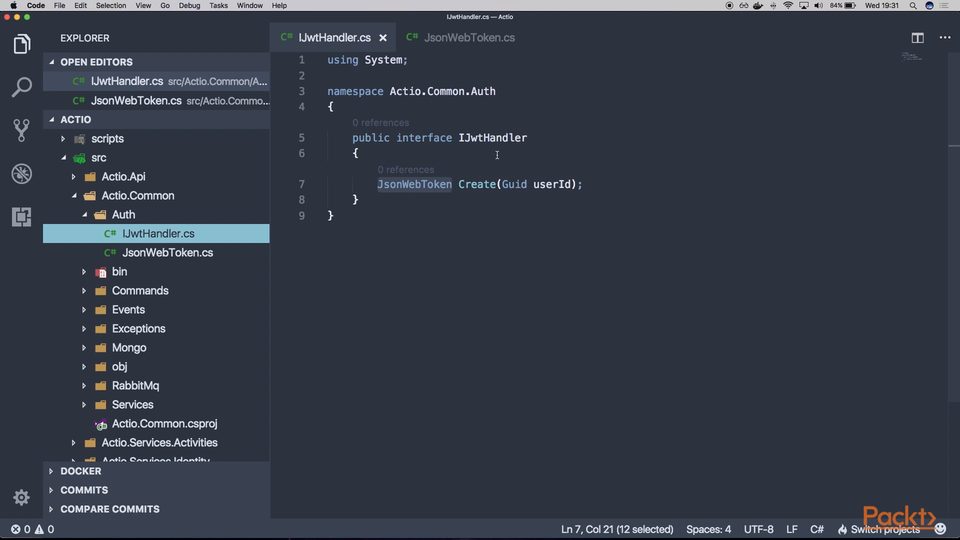
{"action": "mouse_move", "coordinate": [498, 155]}
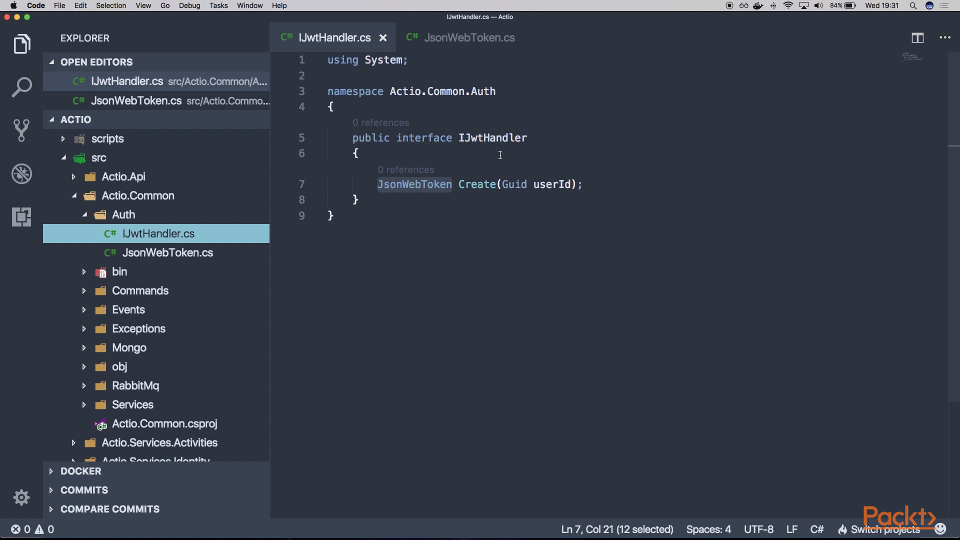